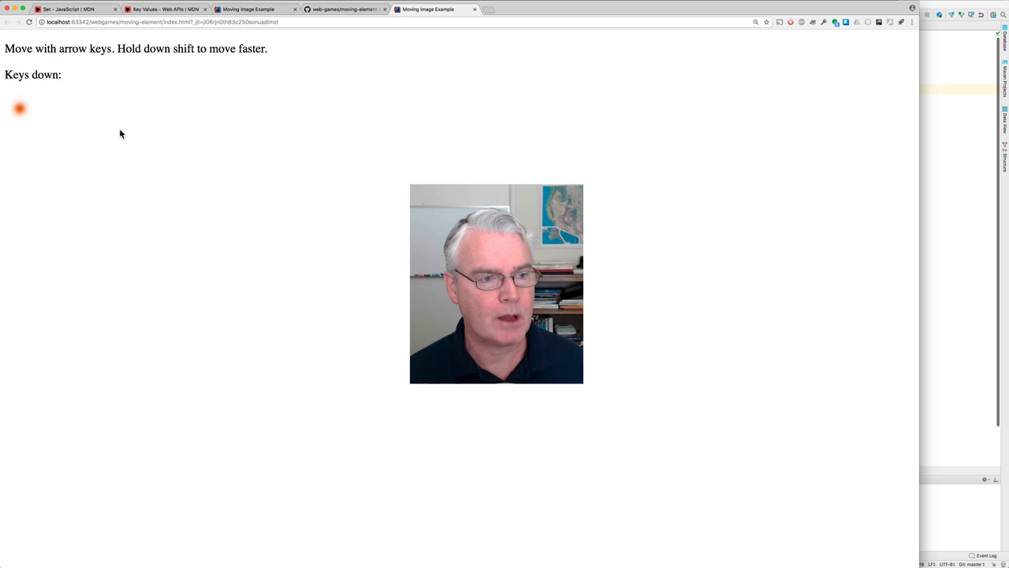
Create a new HTML file named index in the moving-image-example project root
key("ArrowRight")
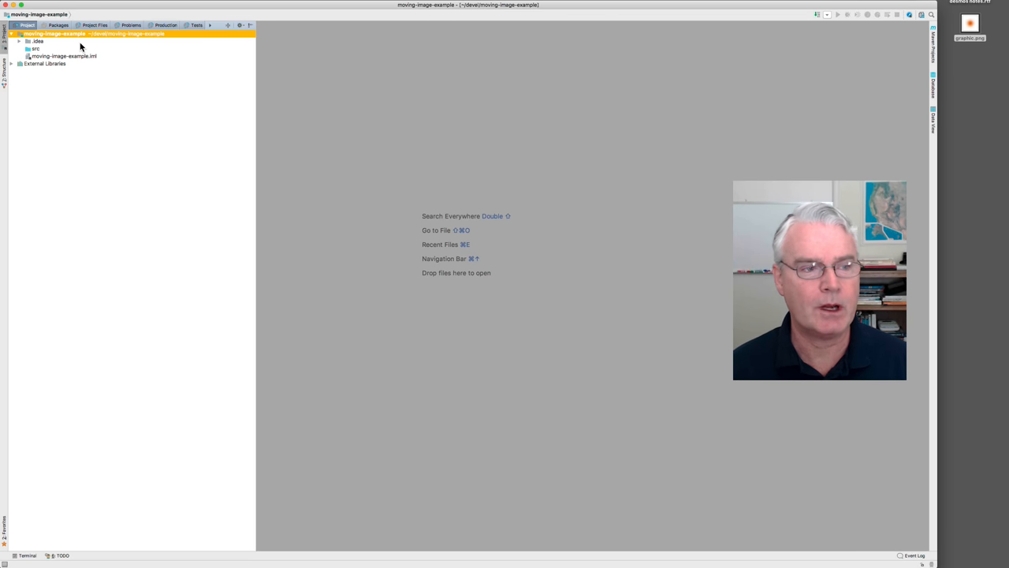
right_click(54, 33)
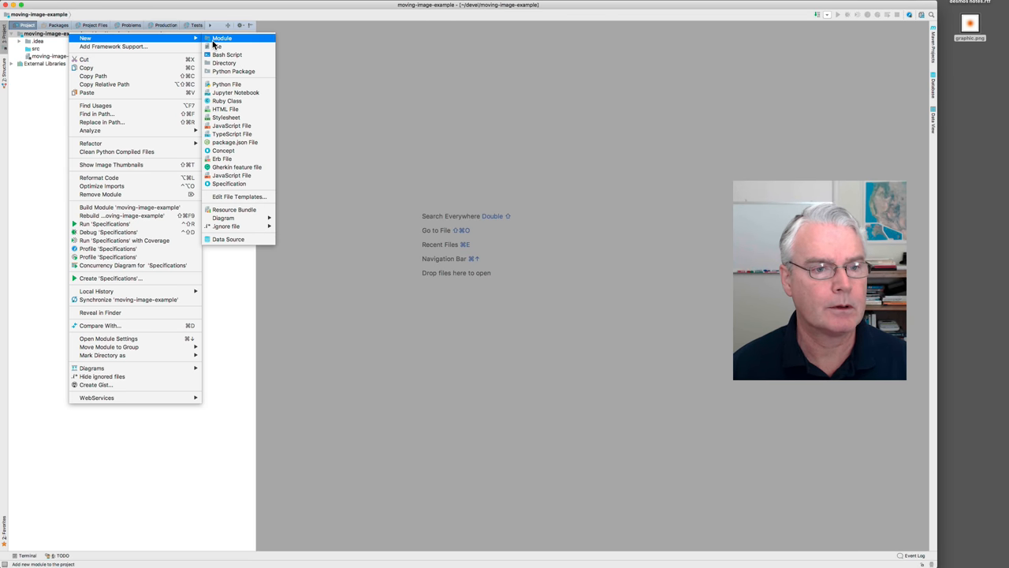
left_click(225, 108)
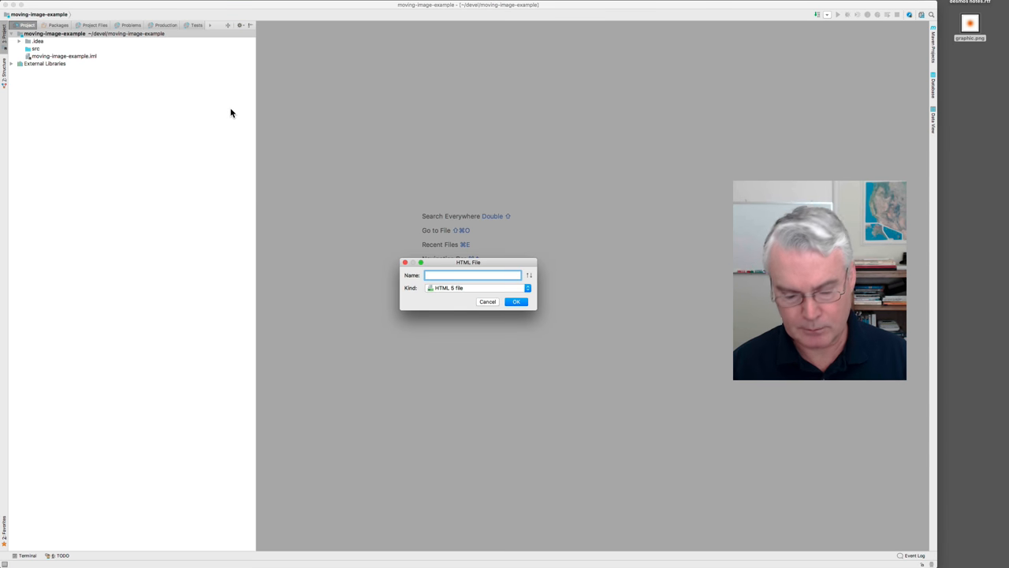
left_click(516, 301)
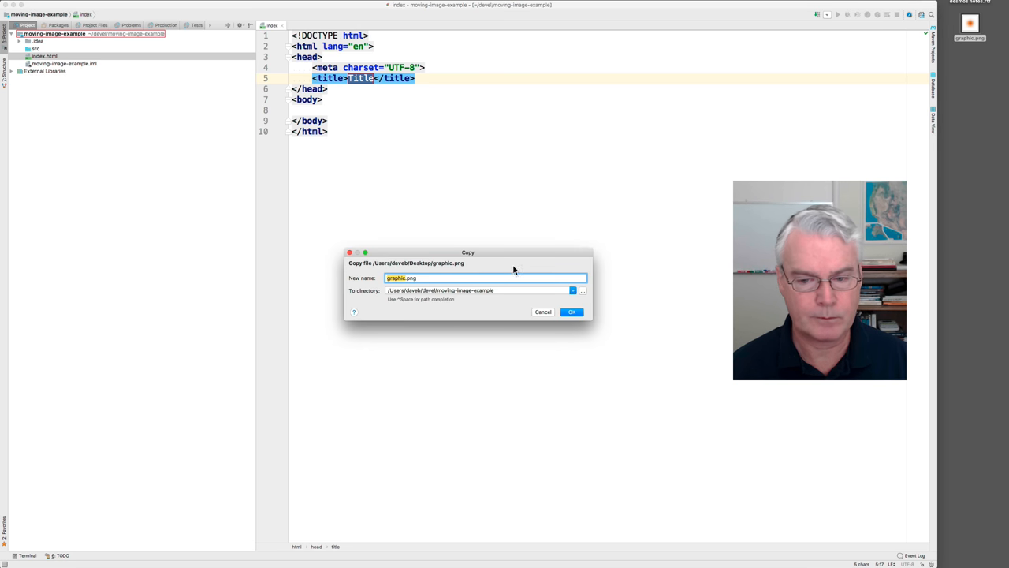
Copy graphic.png into the project, title the page 'Moving Image Example', and preview in Chrome
left_click(571, 311)
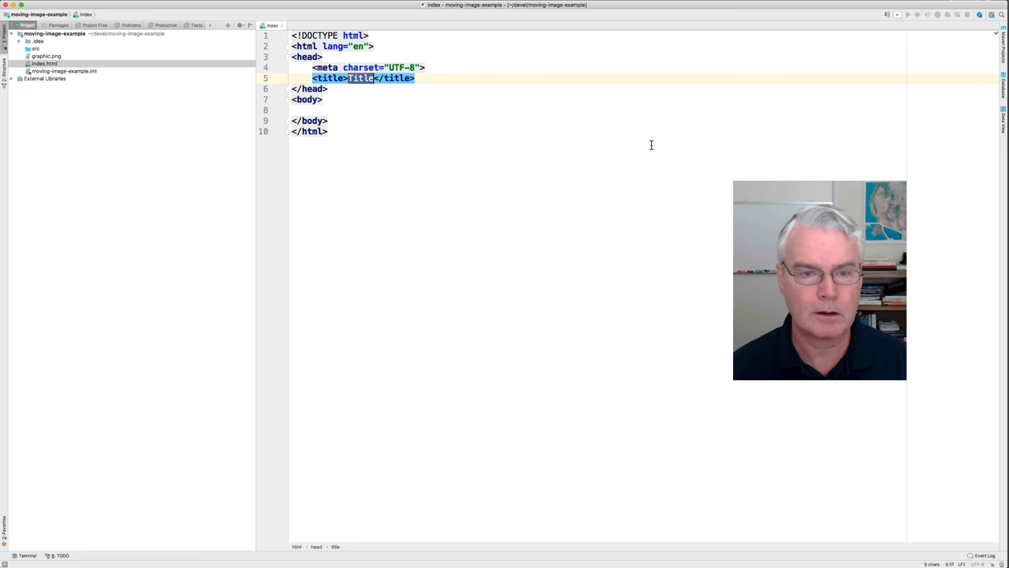
mouse_move(475, 93)
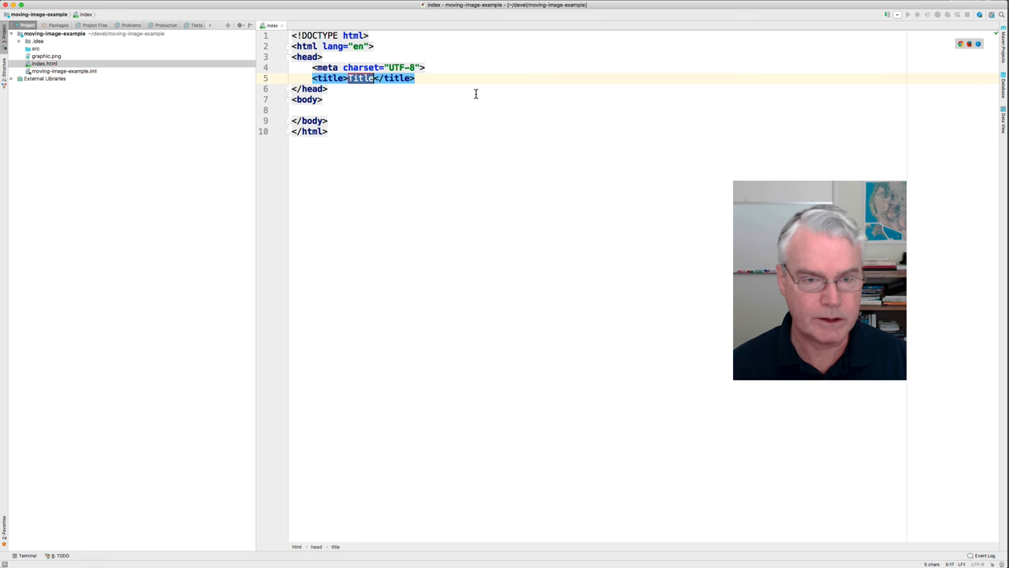
type("Moving Image Examp")
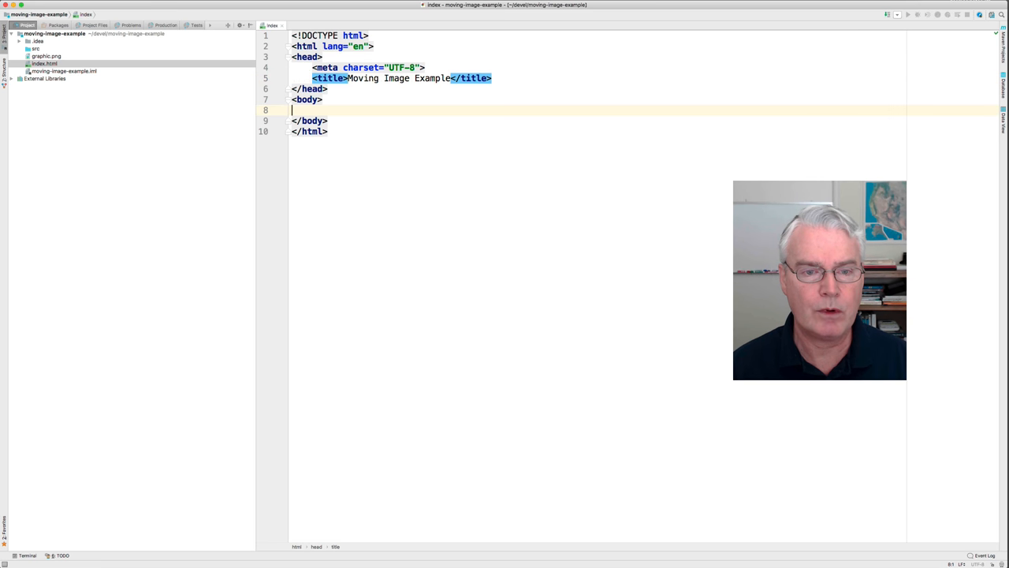
left_click(297, 98)
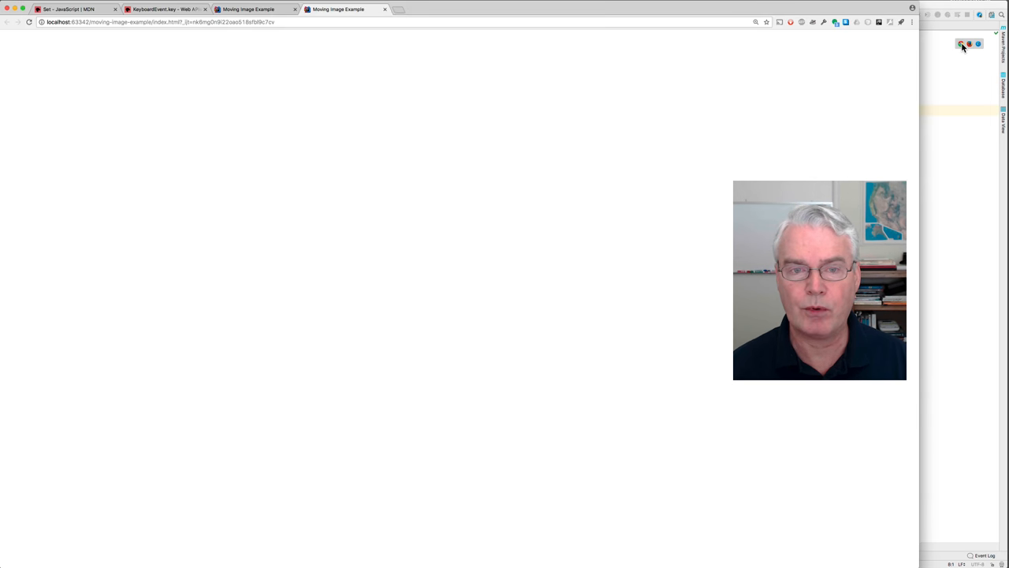
mouse_move(275, 154)
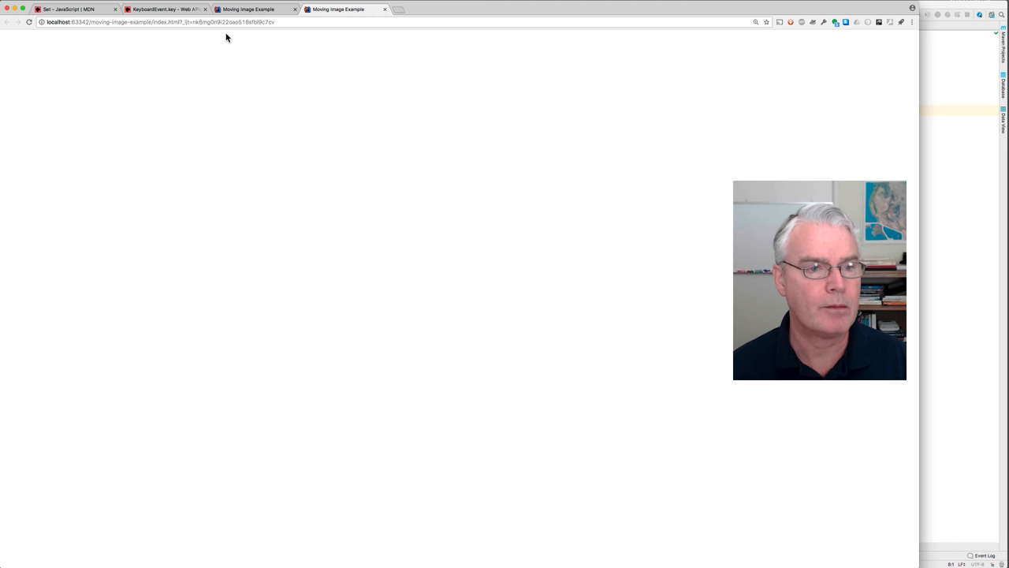
View the blank Moving Image Example page in Chrome, then return to IntelliJ
left_click(162, 8)
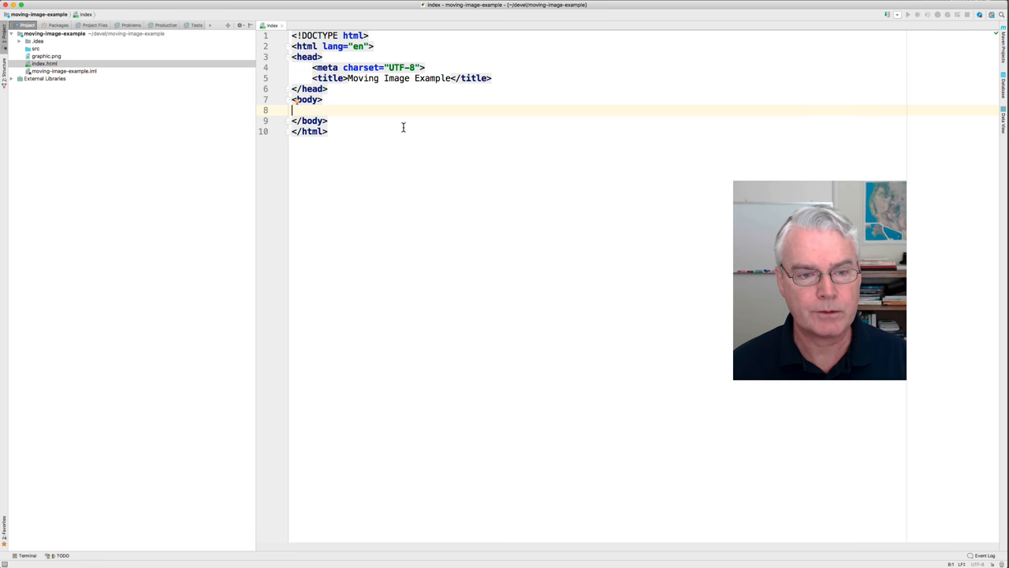
Type <img src="graphic.png"/> on the empty body line of index.html
type("<i")
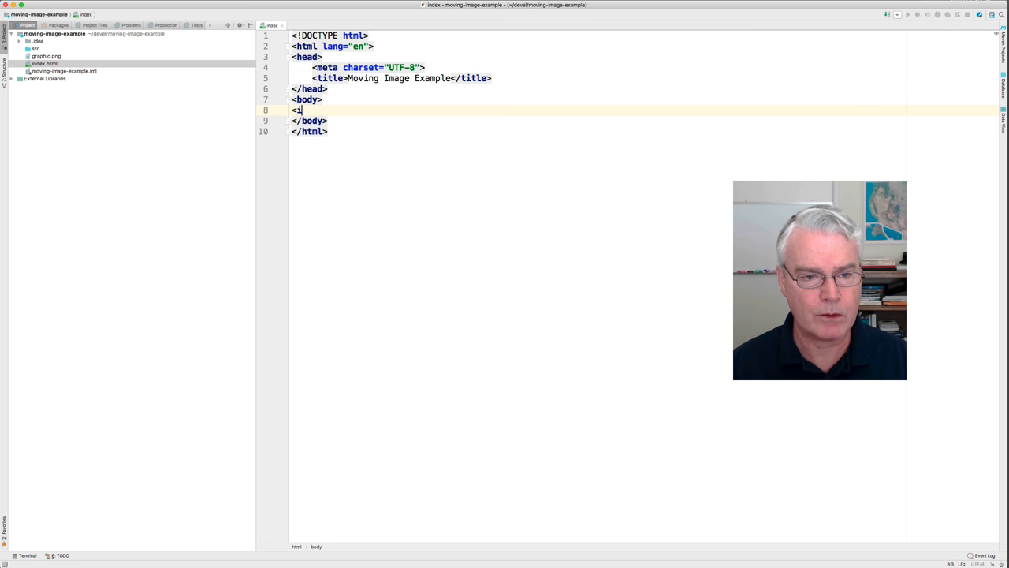
type("mg src")
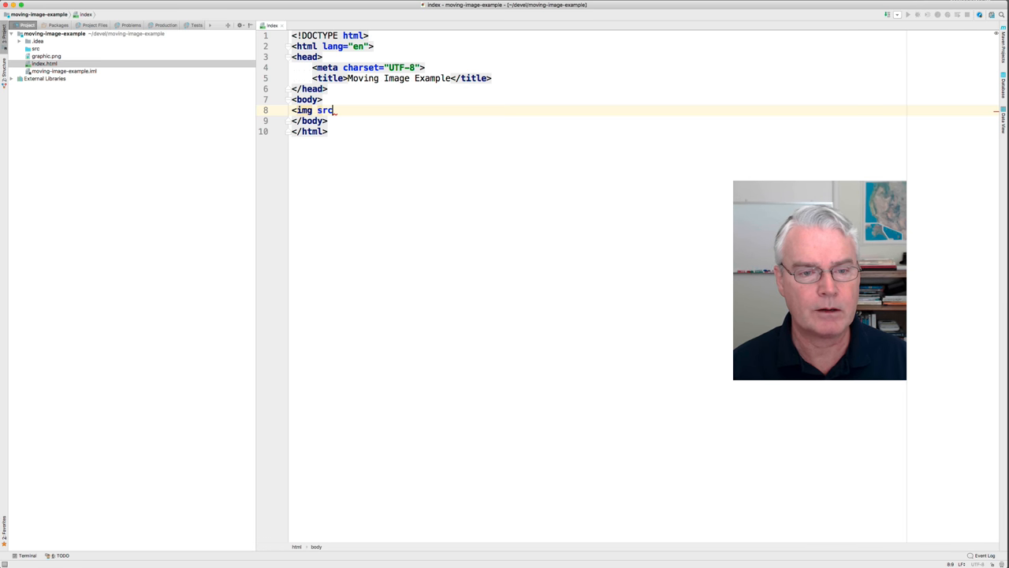
type("=\"gra")
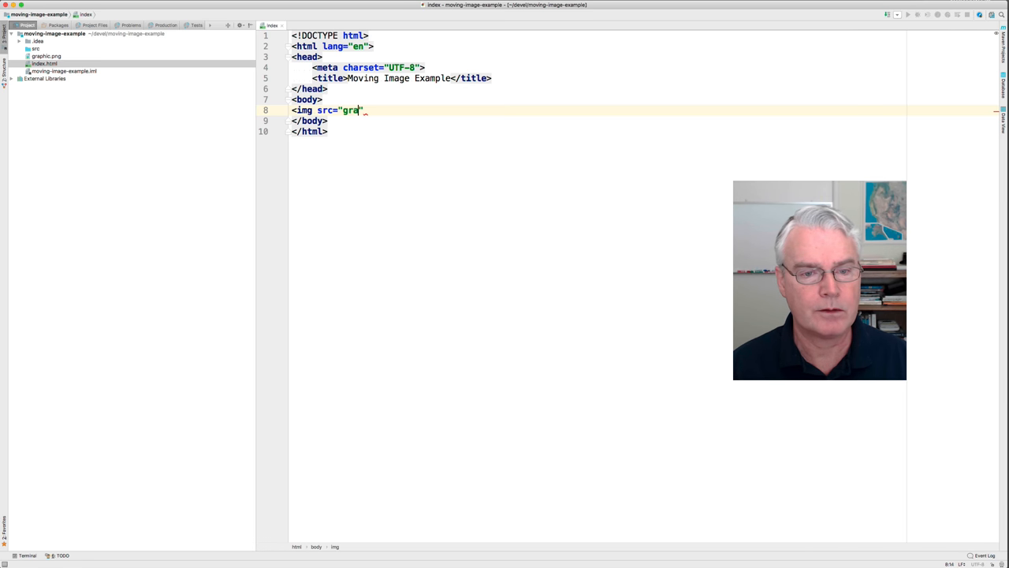
type("phic.png")
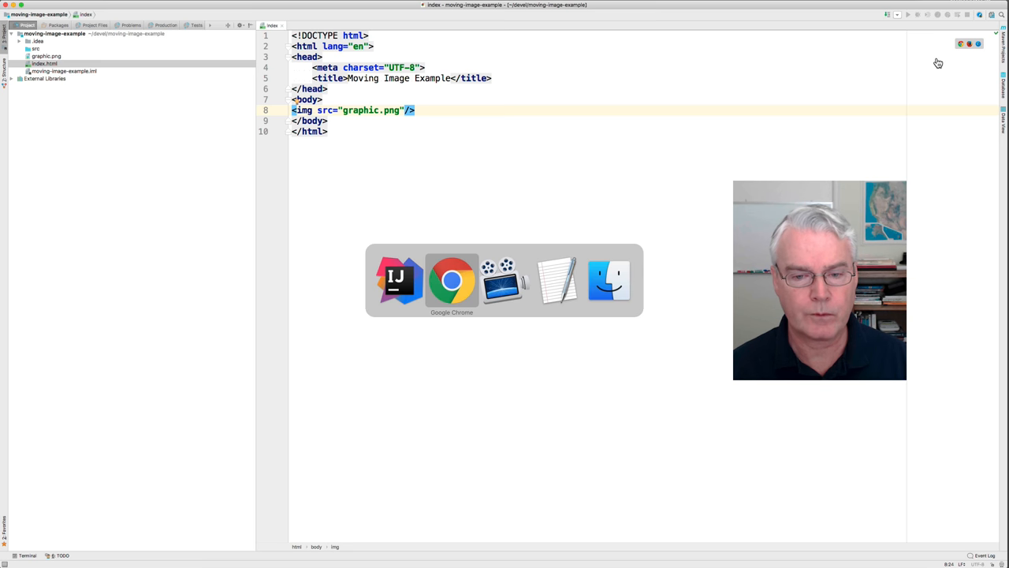
Reload the Chrome page to confirm the orange graphic appears
left_click(451, 280)
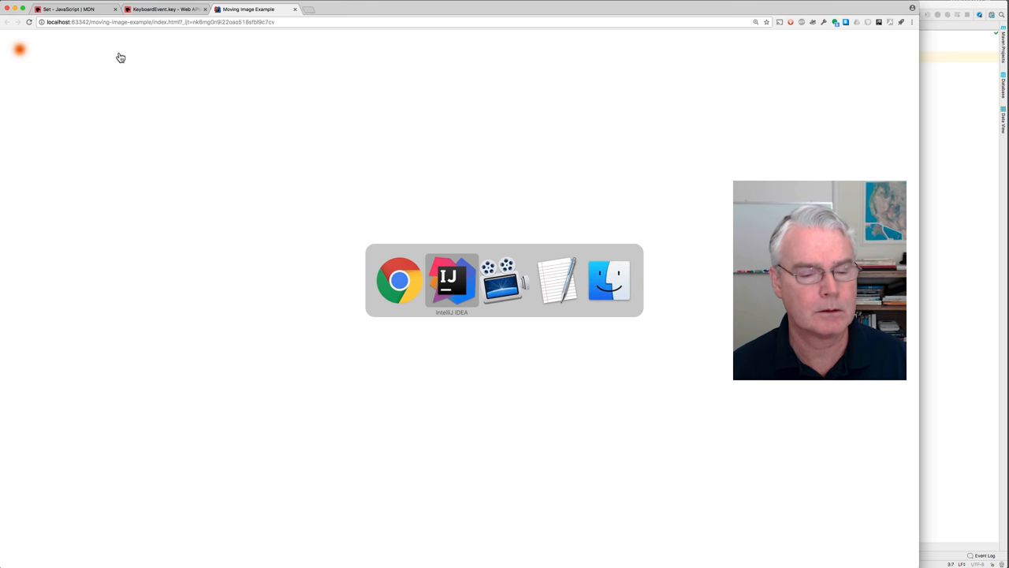
left_click(452, 280)
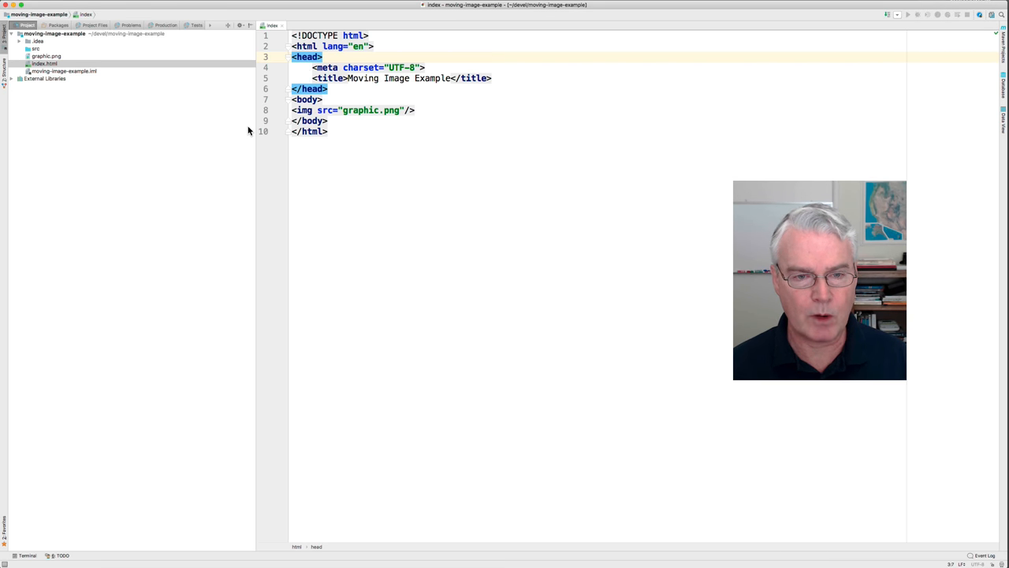
Add id='graphic' to the img and a head style rule #graphic { position: relative; }
left_click(303, 109)
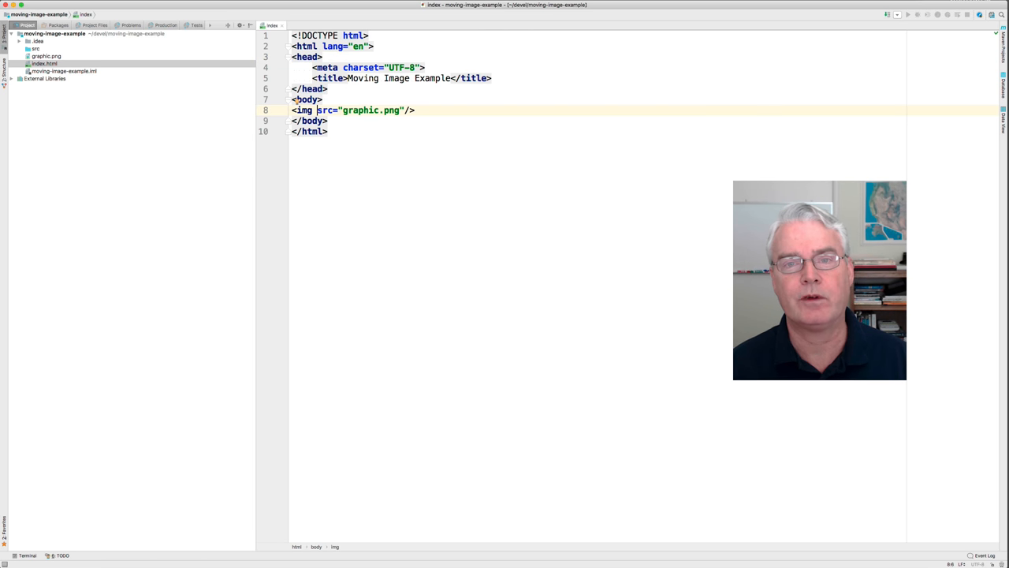
type("id=\"")
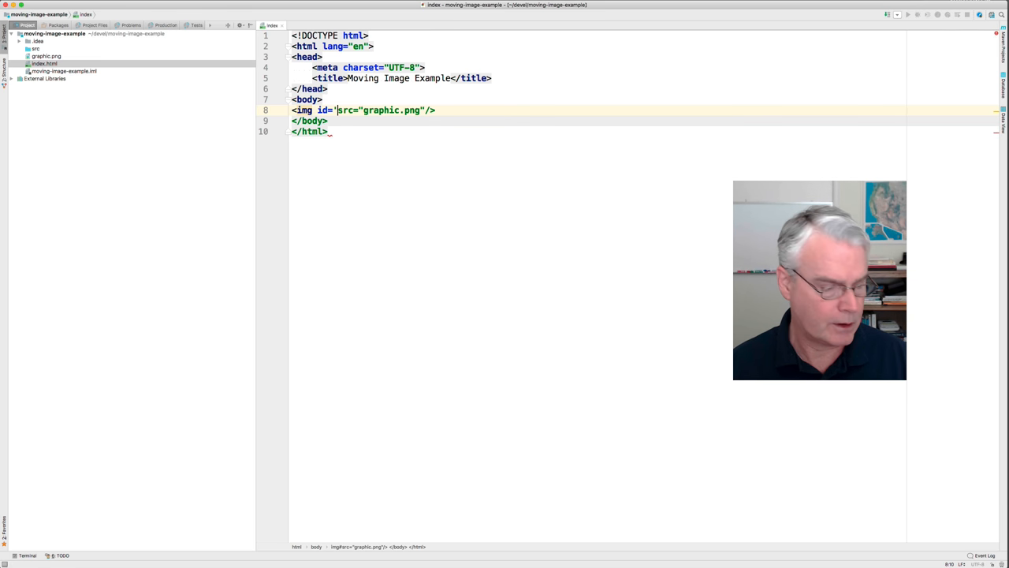
type("graphic'")
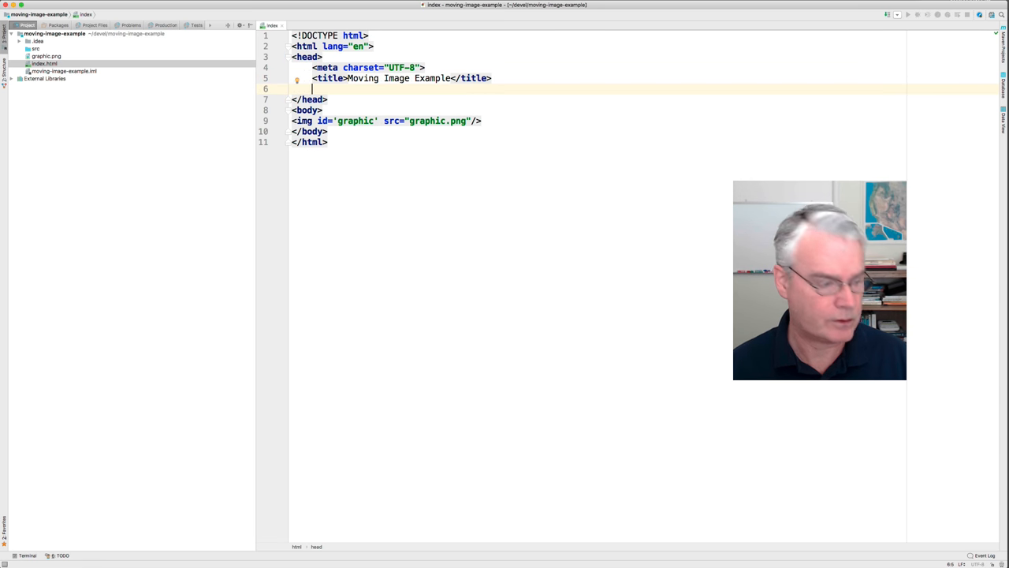
type("style>")
type("position: relative;")
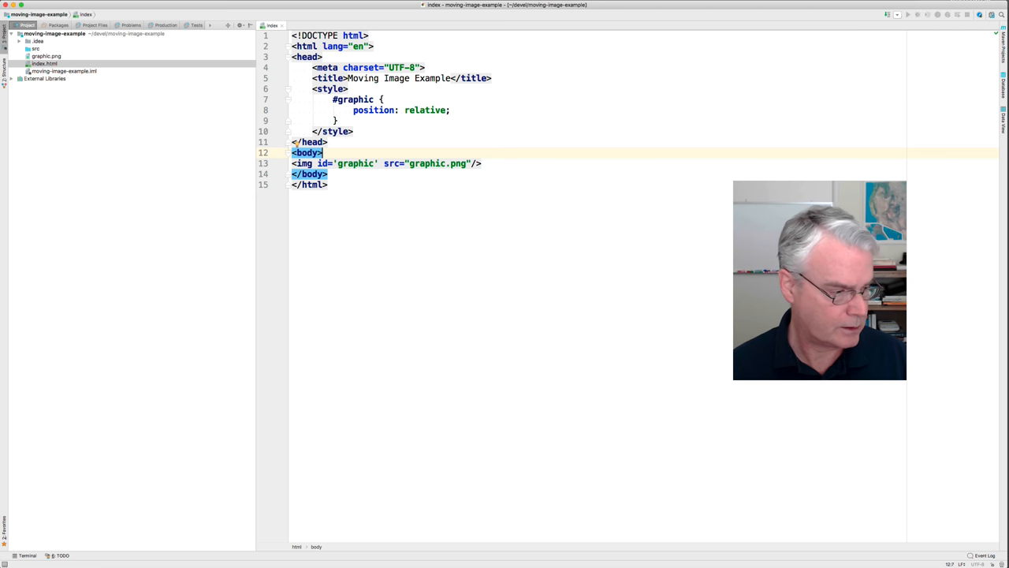
Add a script with const graphic = document.getElementById('graphic') and console.log(graphic)
type("<script></script>")
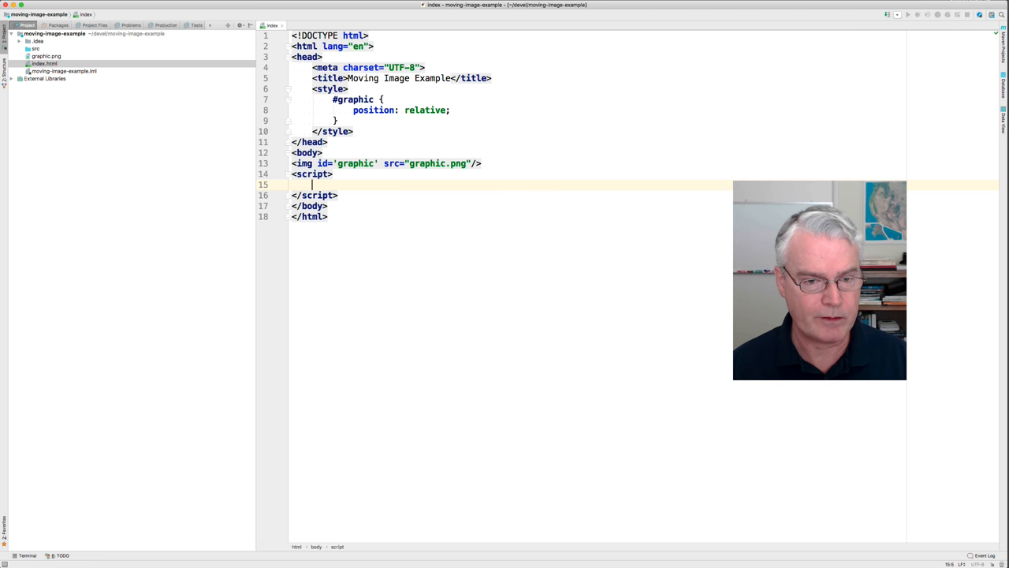
type("const")
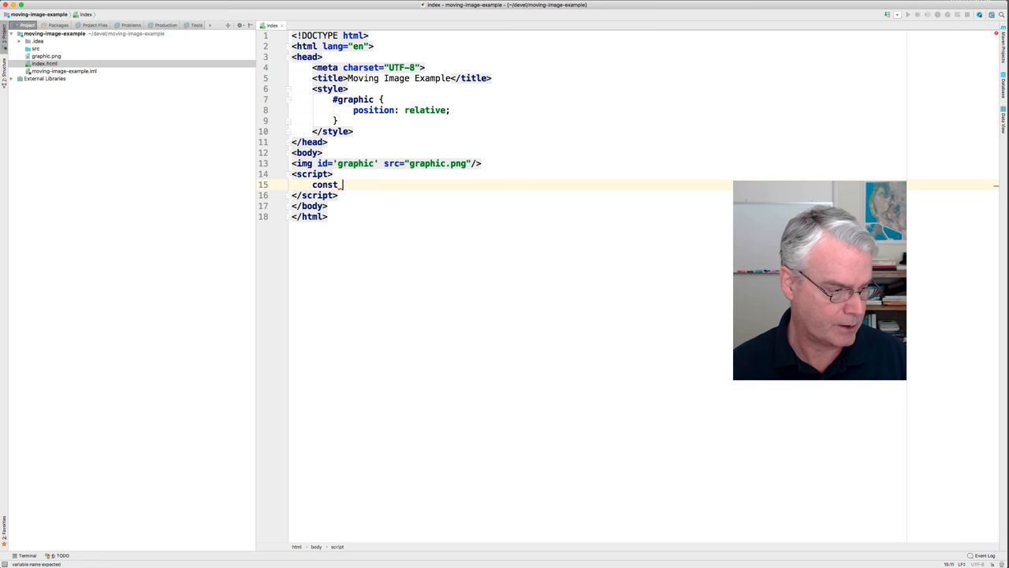
type("graphic = document.get")
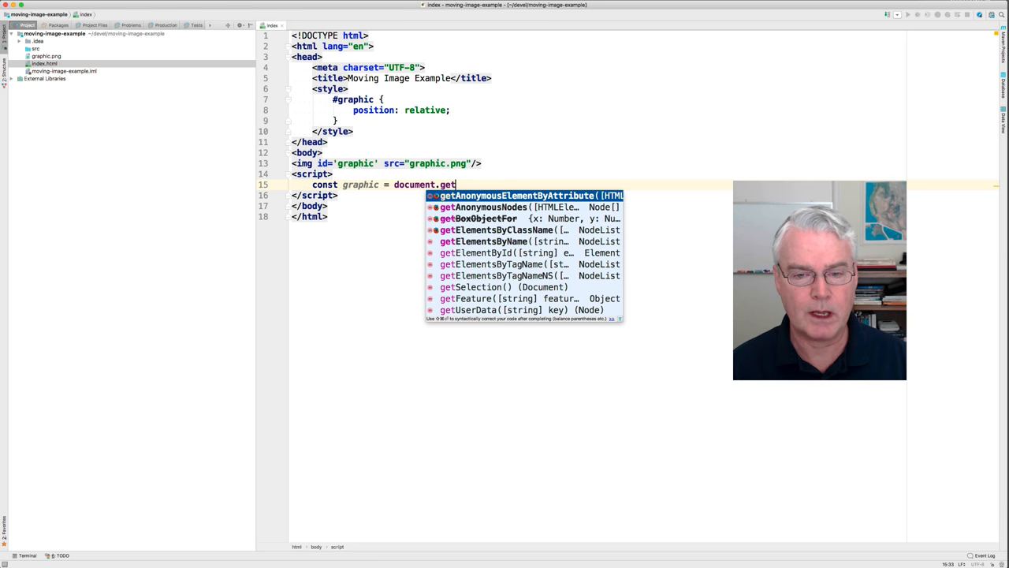
type("ElementById(")
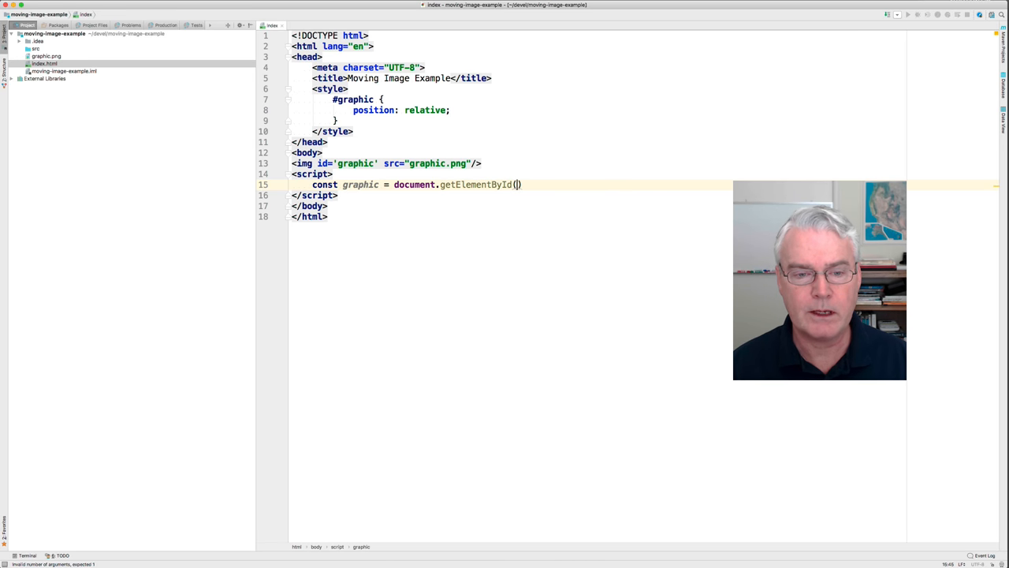
type("'graphic'")
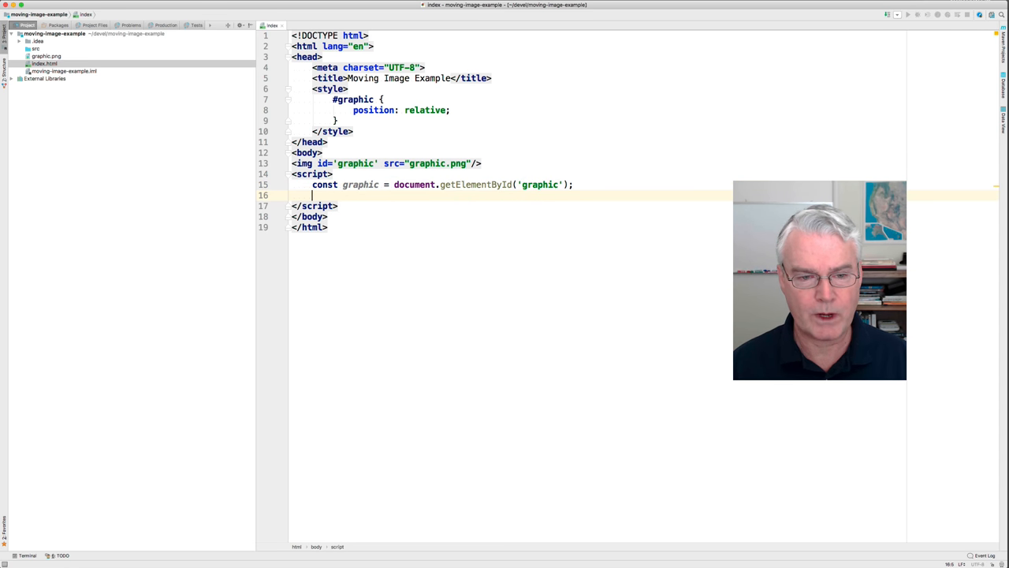
type("console")
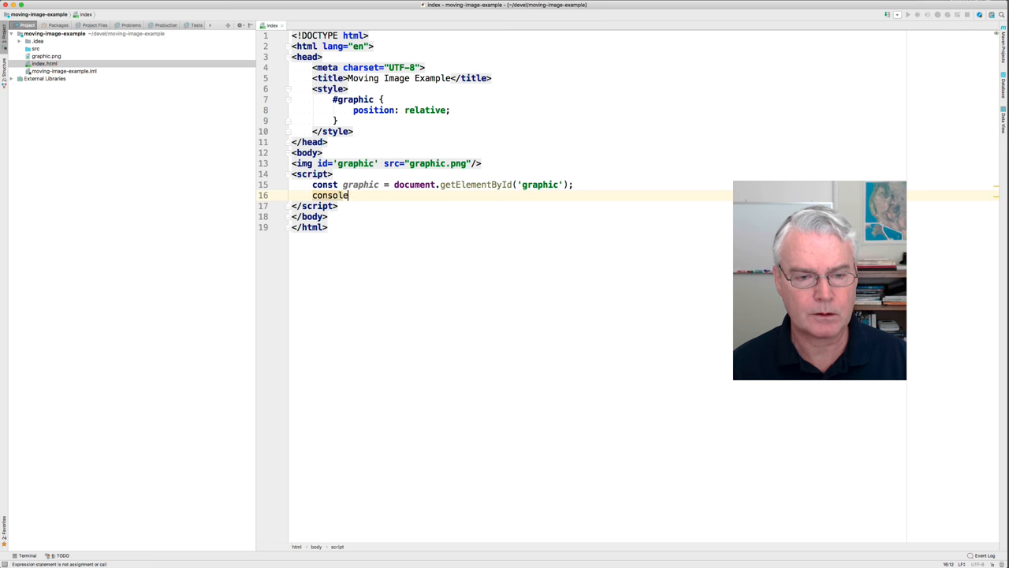
type(".log(graphic)")
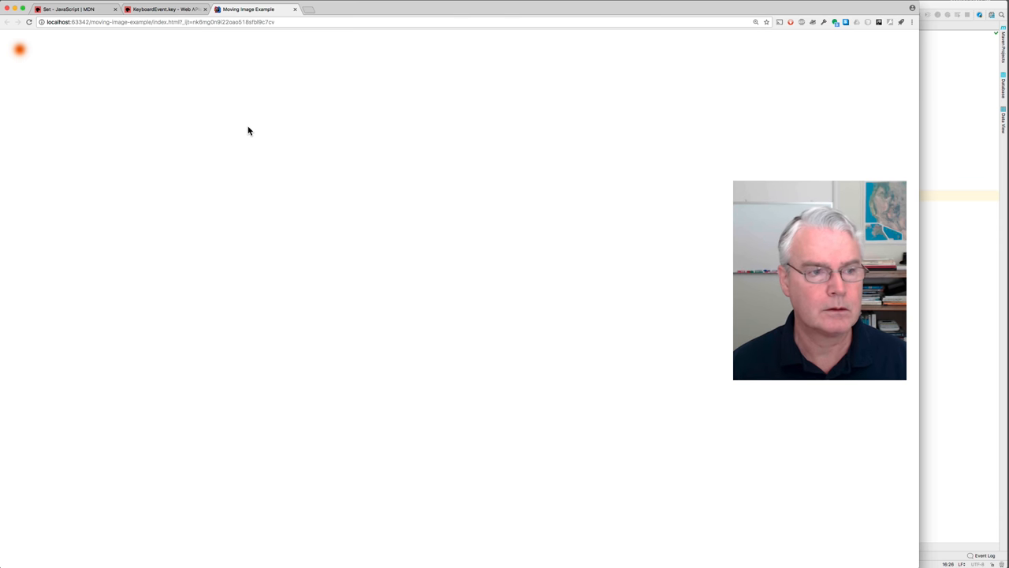
Open Inspect from the page's context menu and check the Console logs the img element
right_click(249, 130)
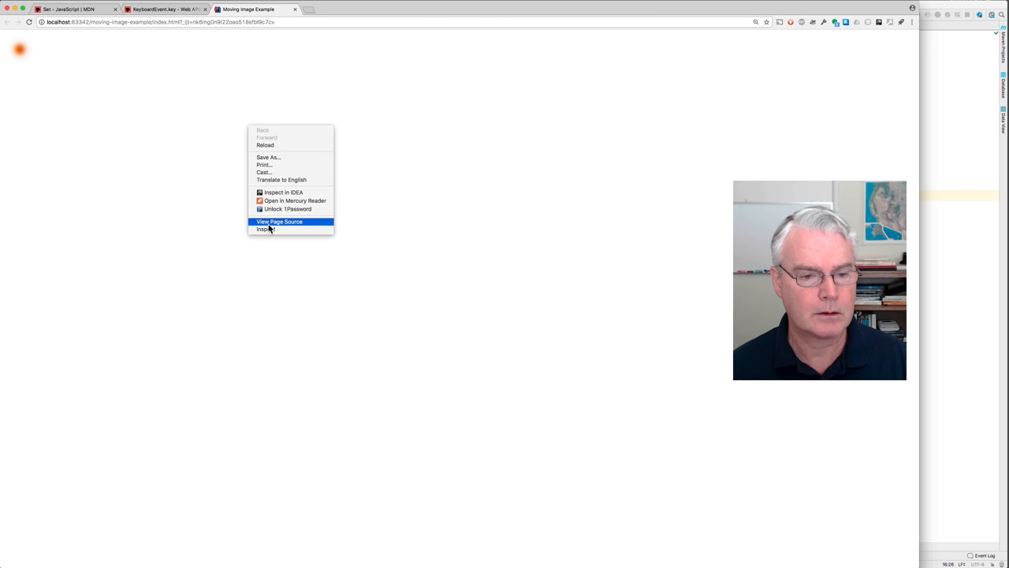
left_click(265, 229)
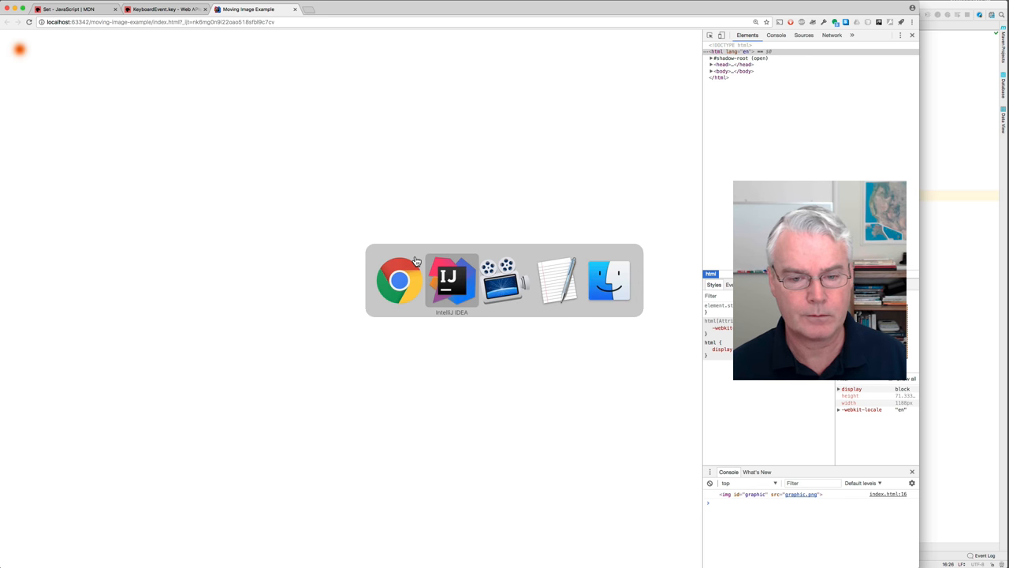
left_click(452, 280)
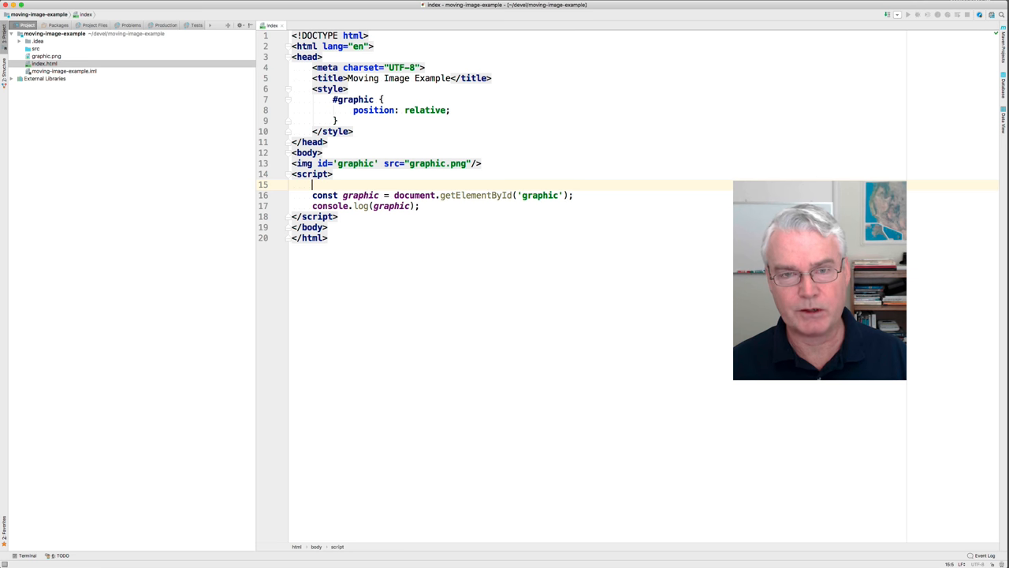
Declare let x = 0; and a duplicated let y = 0; atop the script
type("let x")
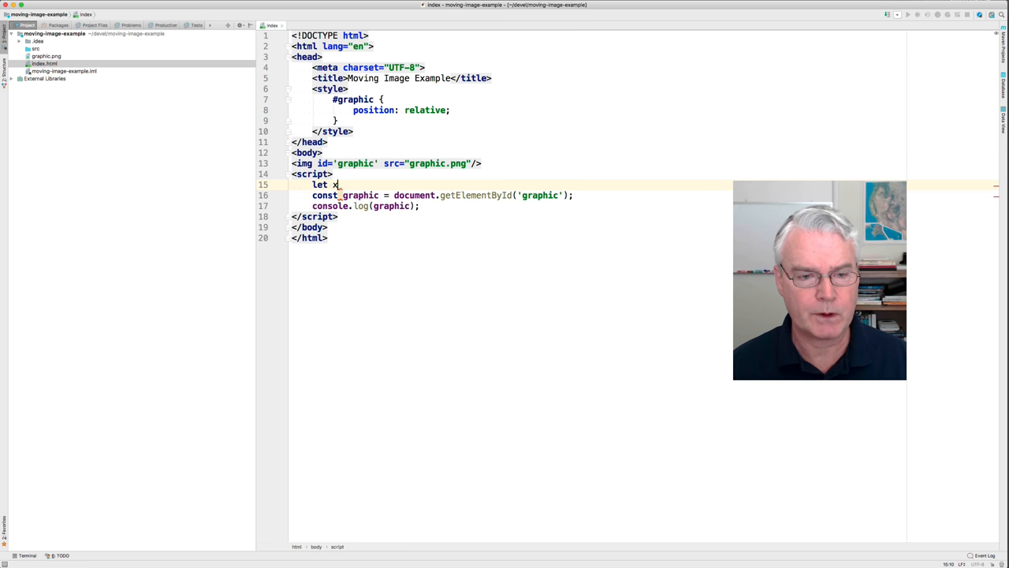
type("= 0;")
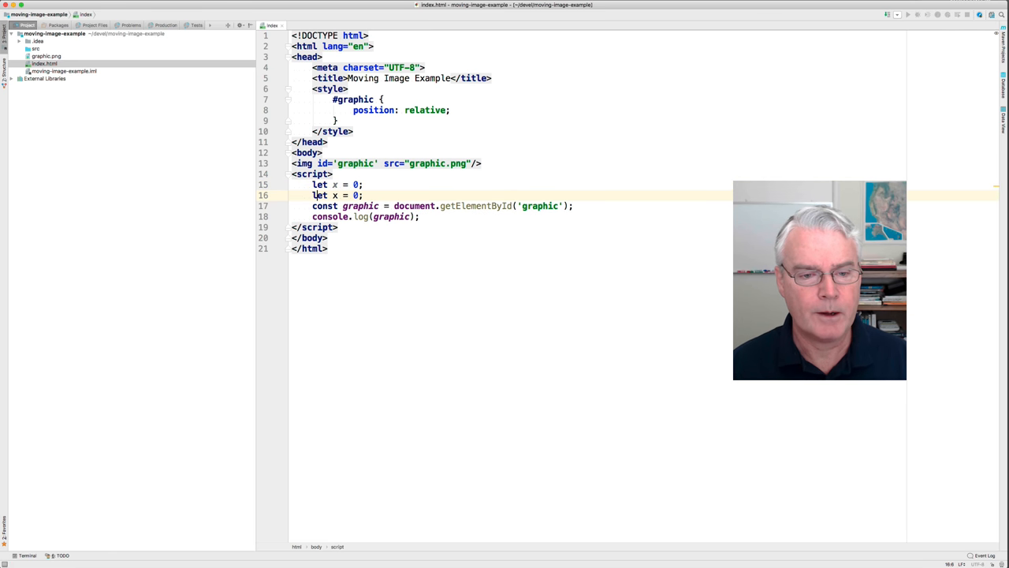
type("y")
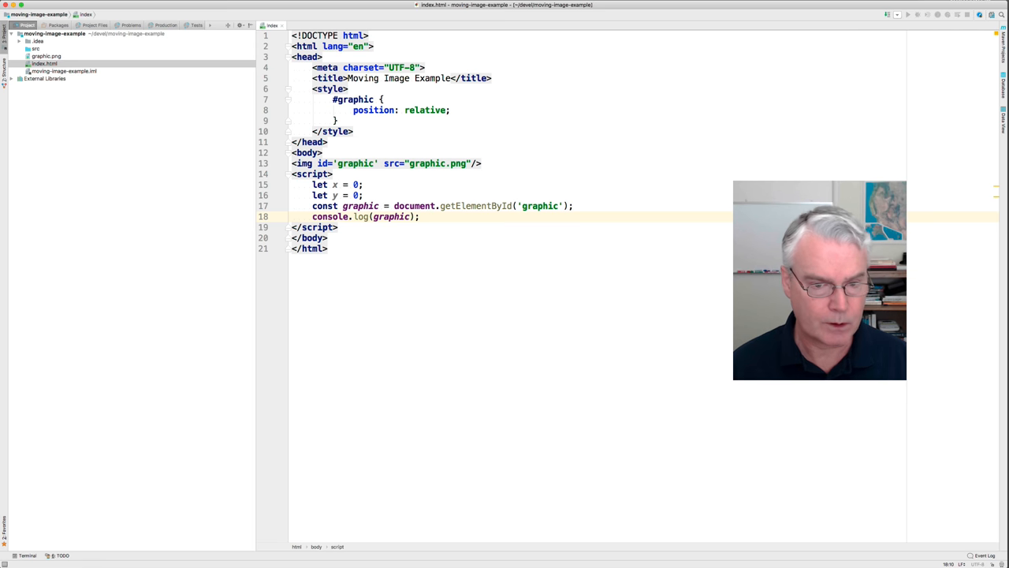
Replace console.log(graphic) with document.addEventListener('keydown', event => {console.log(event)})
type("document.addEventListener('keydown',")
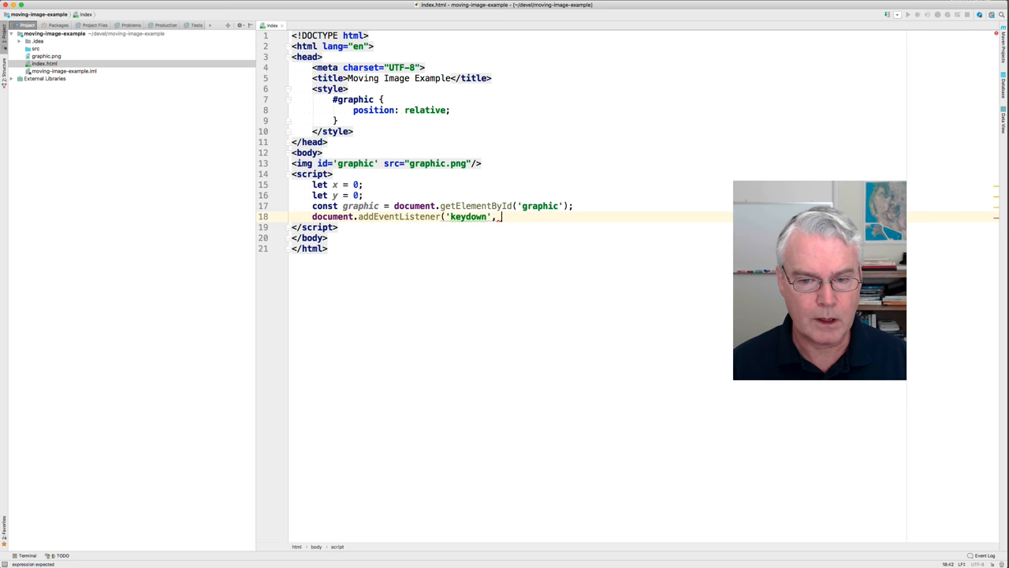
type("event =>")
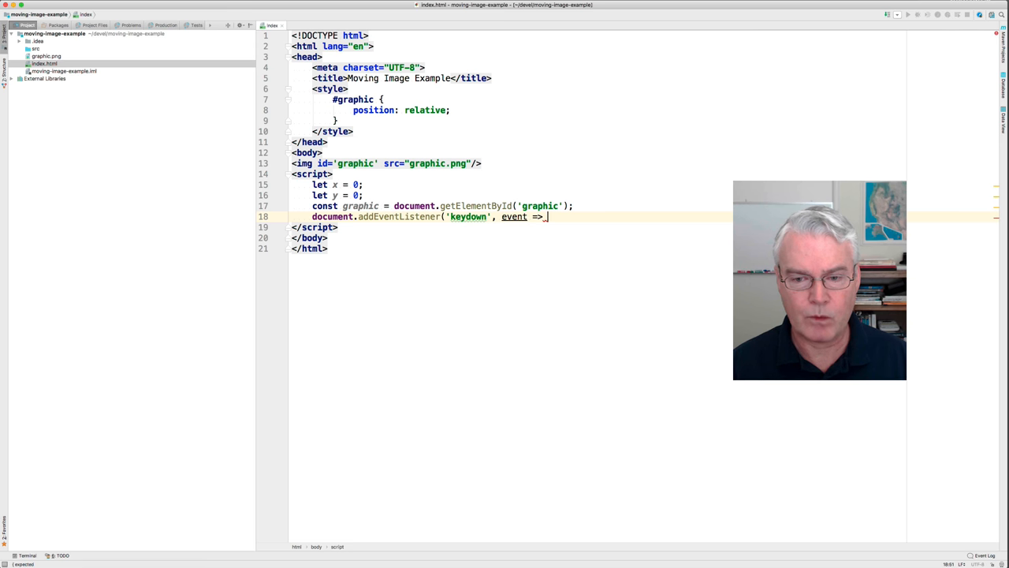
type("{}")
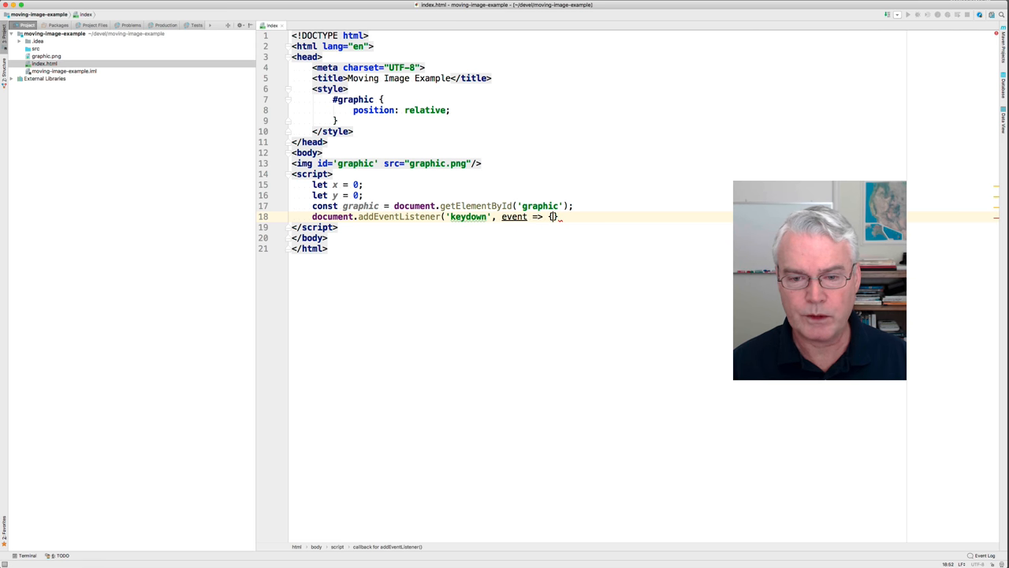
type("console.")
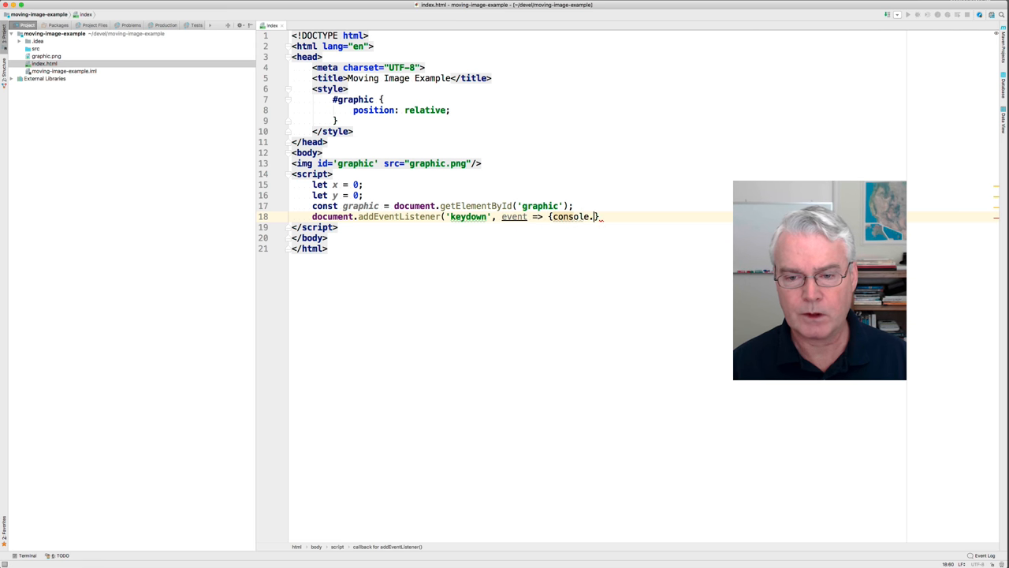
type("log(event)")
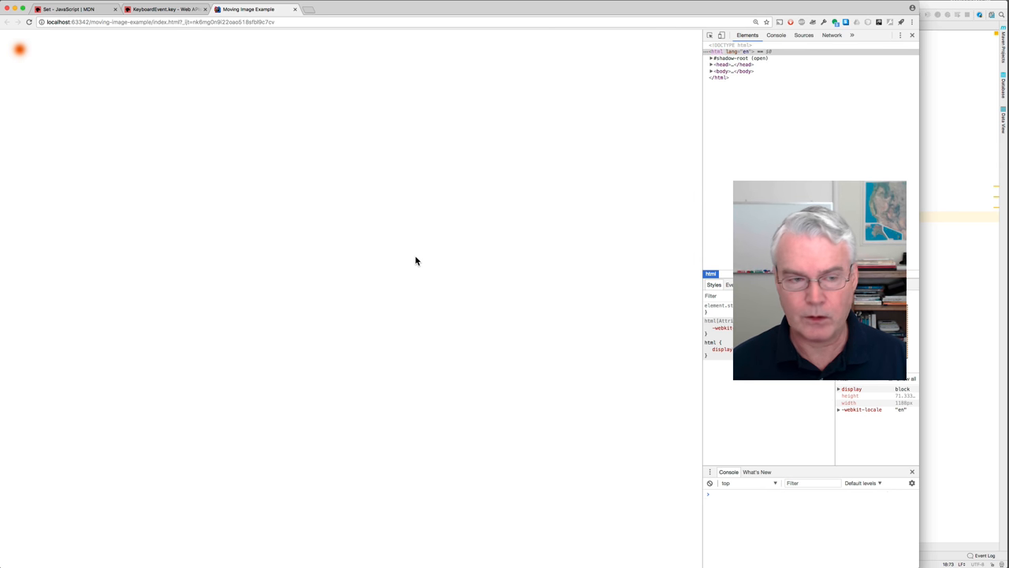
mouse_move(477, 368)
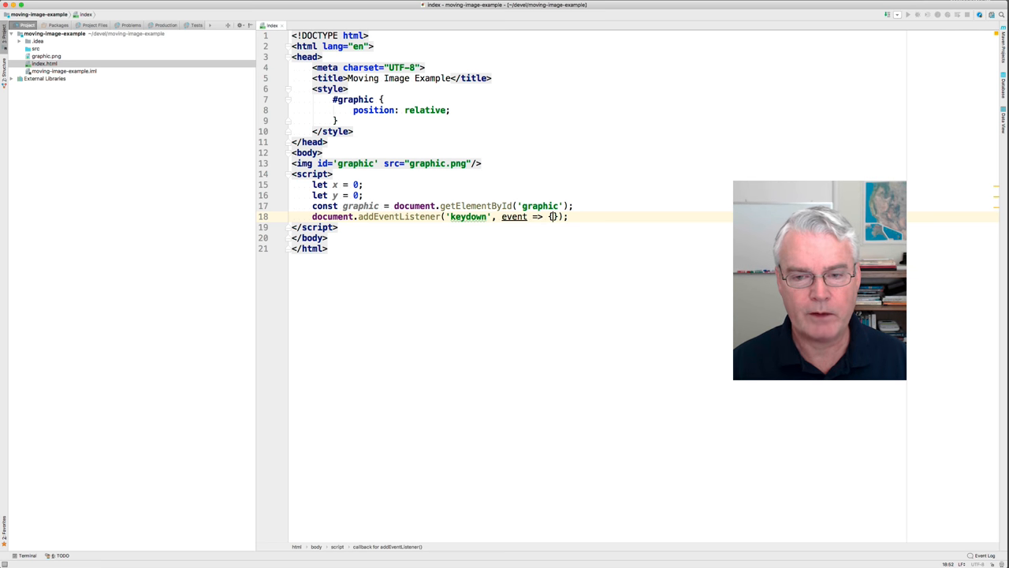
Replace the console.log call with graphic.style.top = ++y + 'px'
type("graphic.")
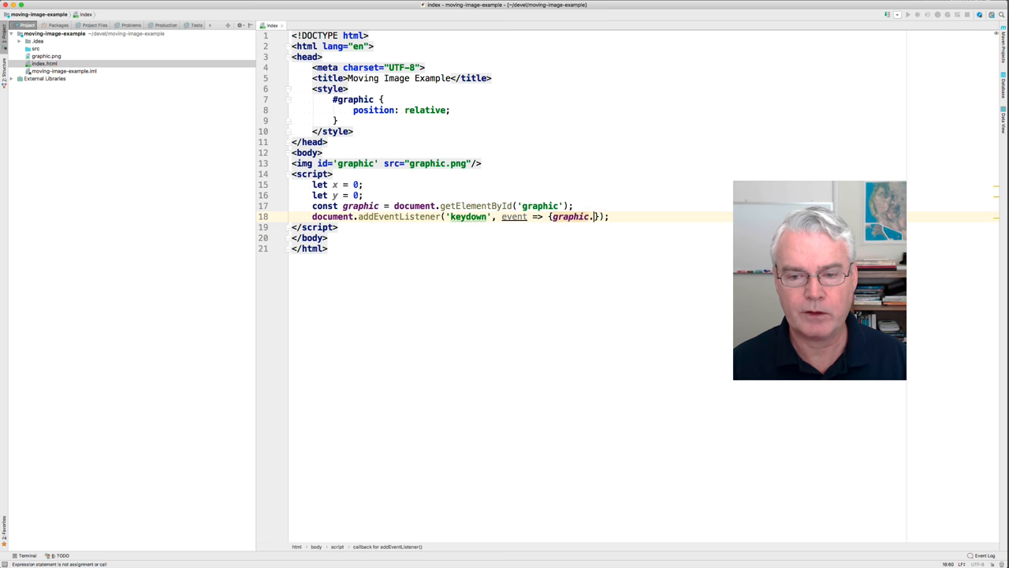
type("styl")
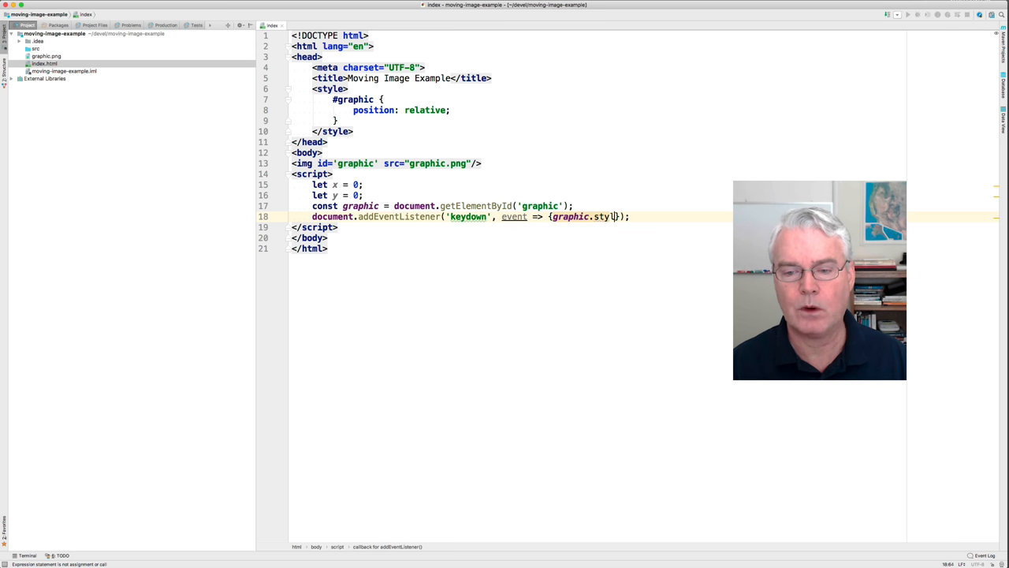
type("e")
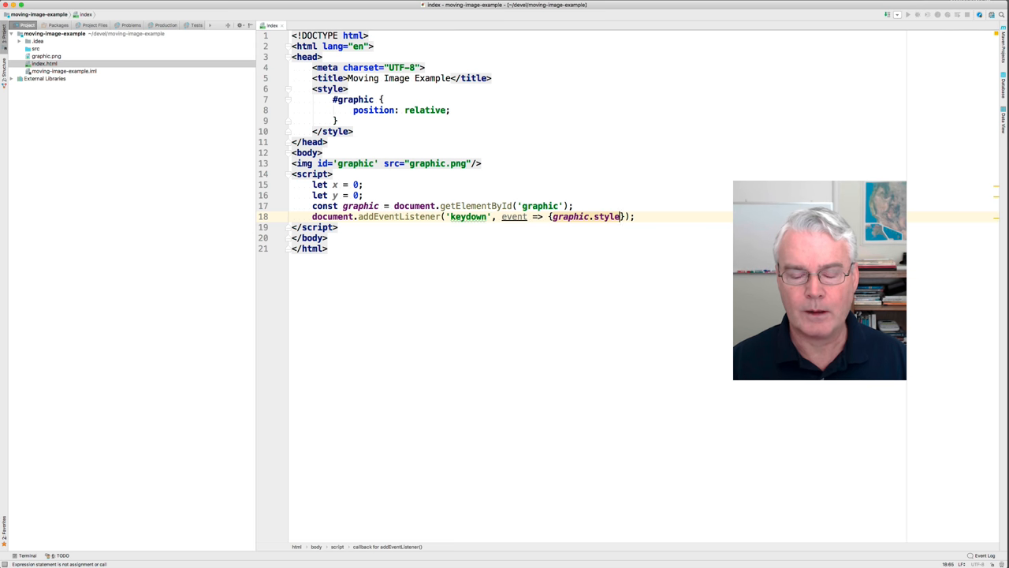
type(".")
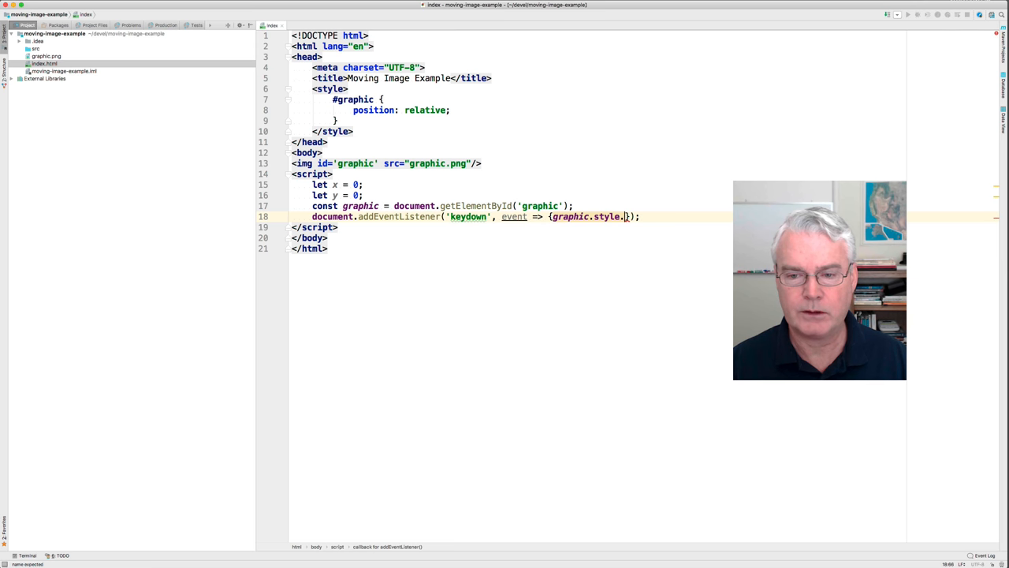
type("top")
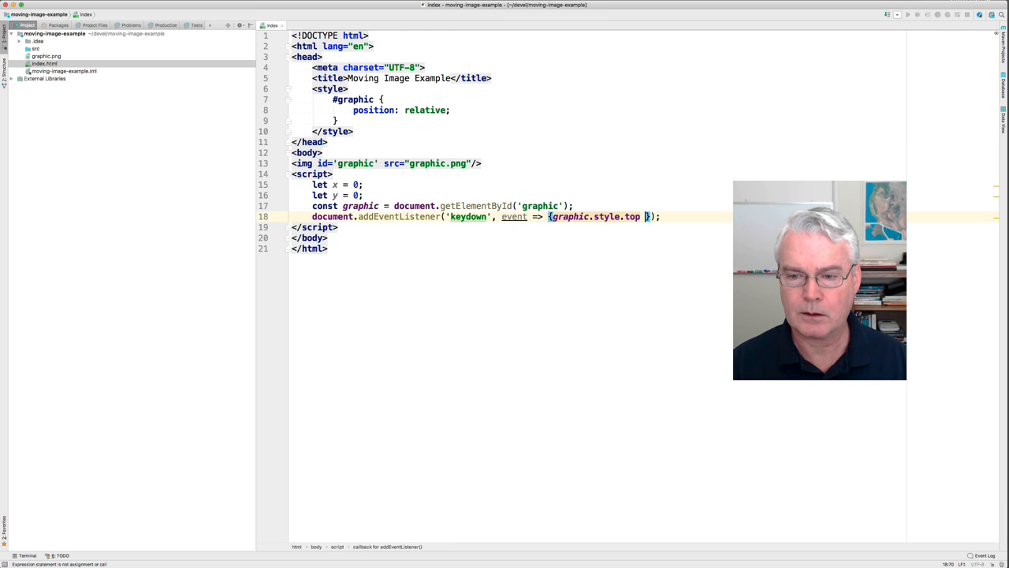
type("+=")
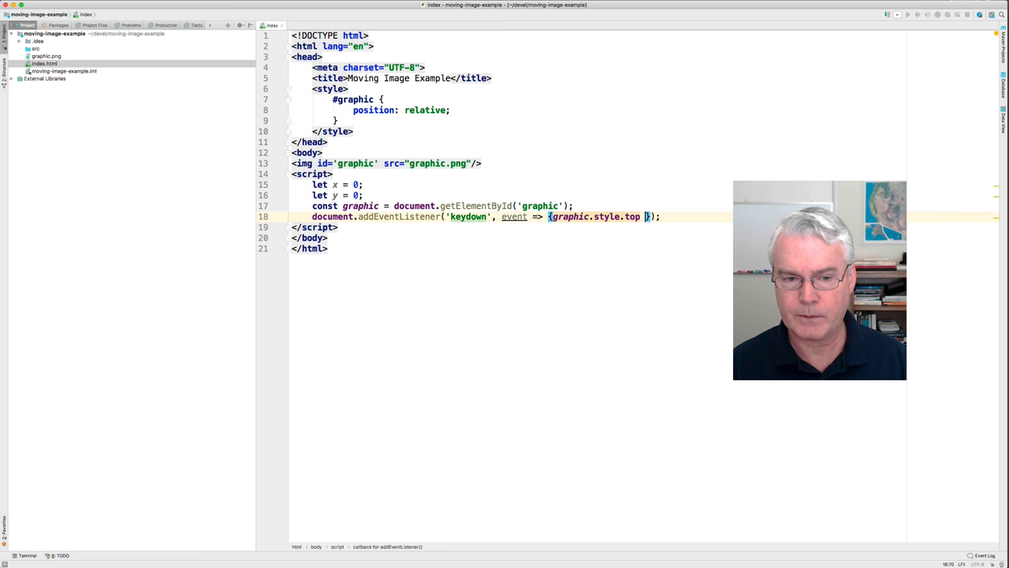
type("=")
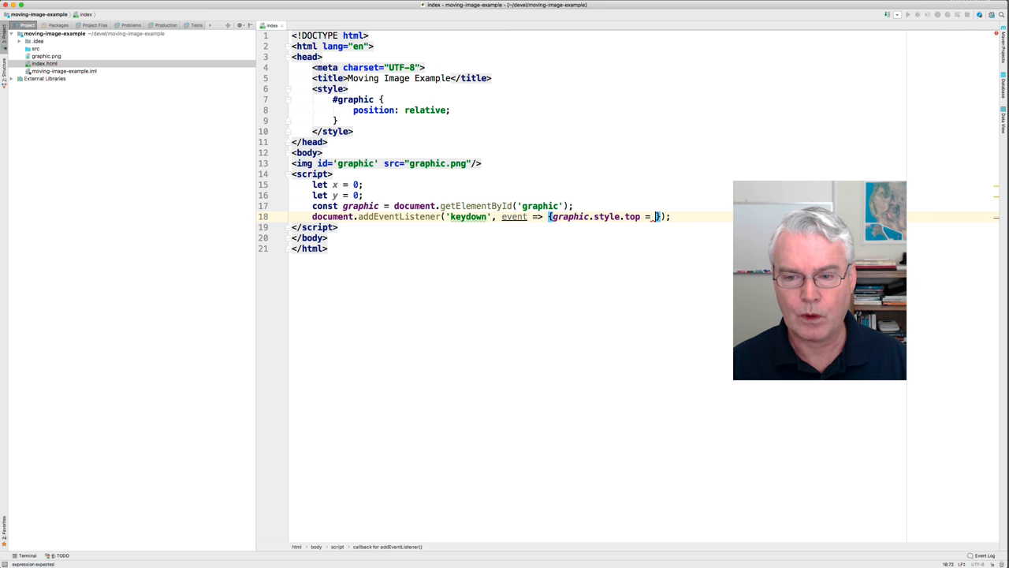
type("y")
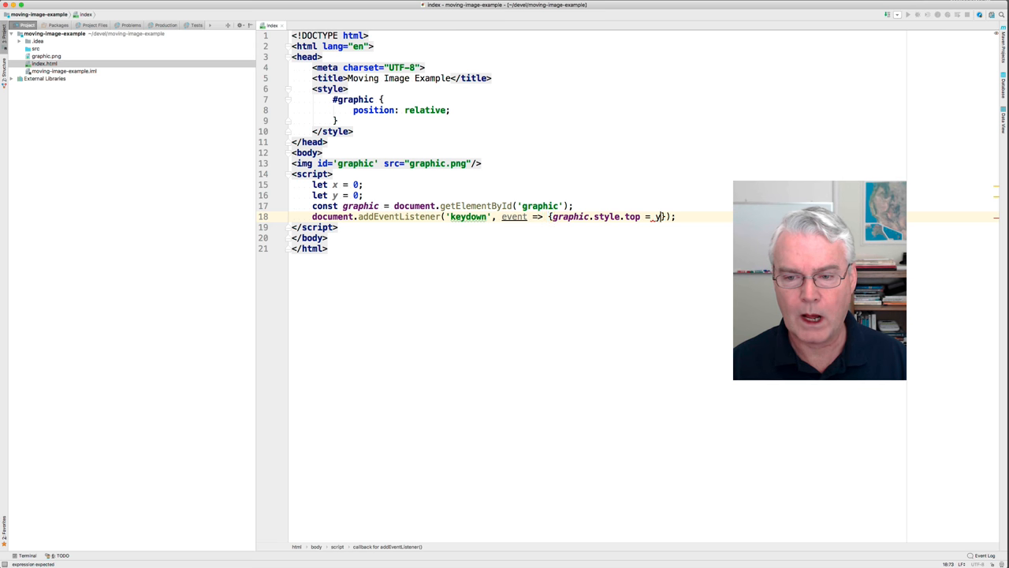
type("+ 'px'")
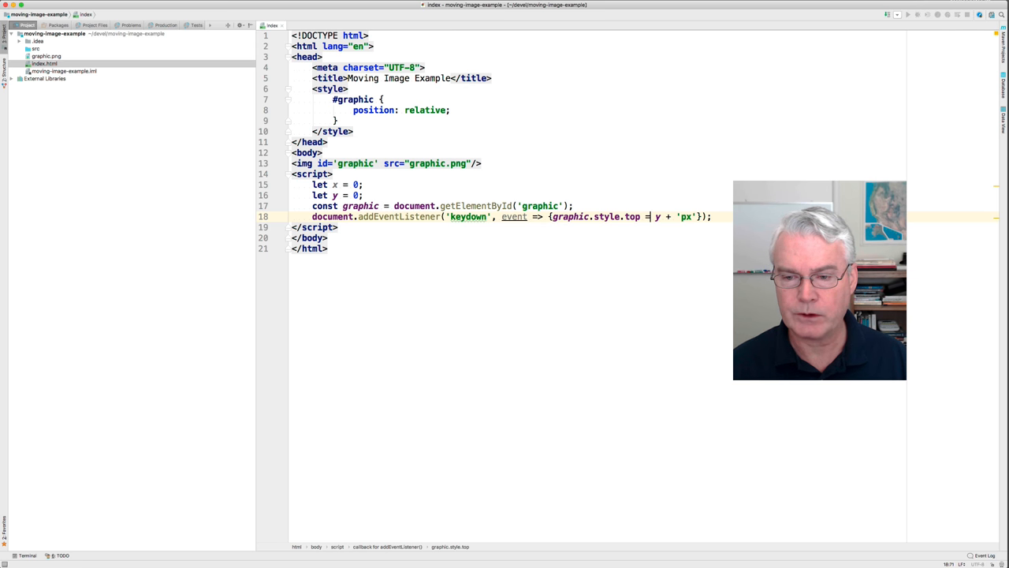
type("++")
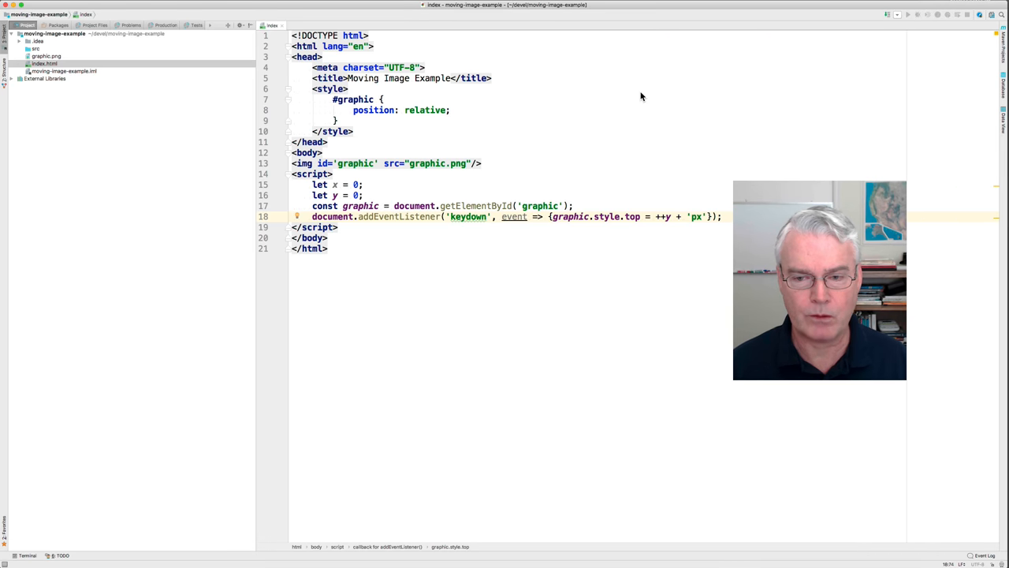
mouse_move(611, 168)
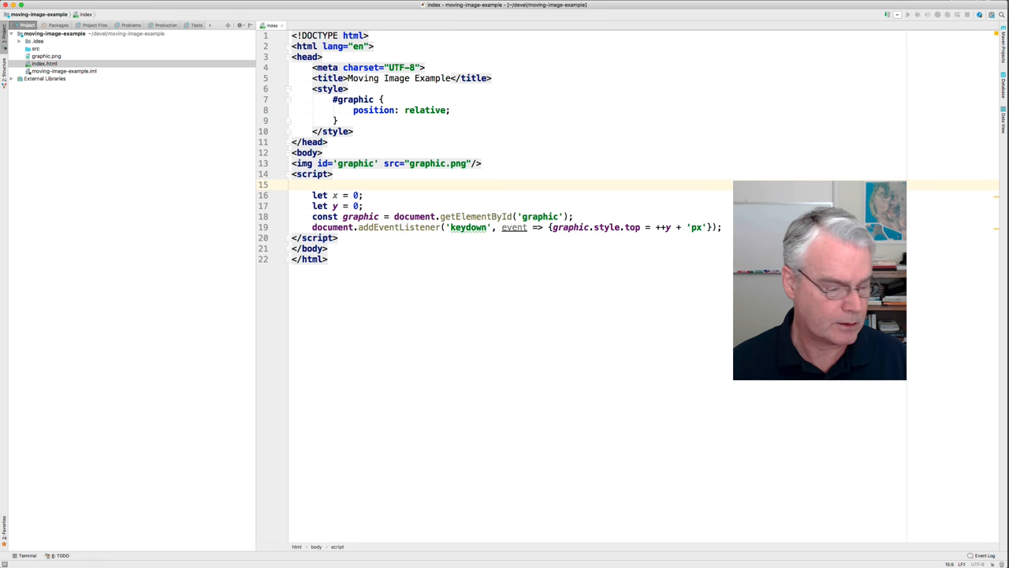
Declare const downKeys = new Set() and change the listener body to downKeys.add(event.key)
type("const downKeys")
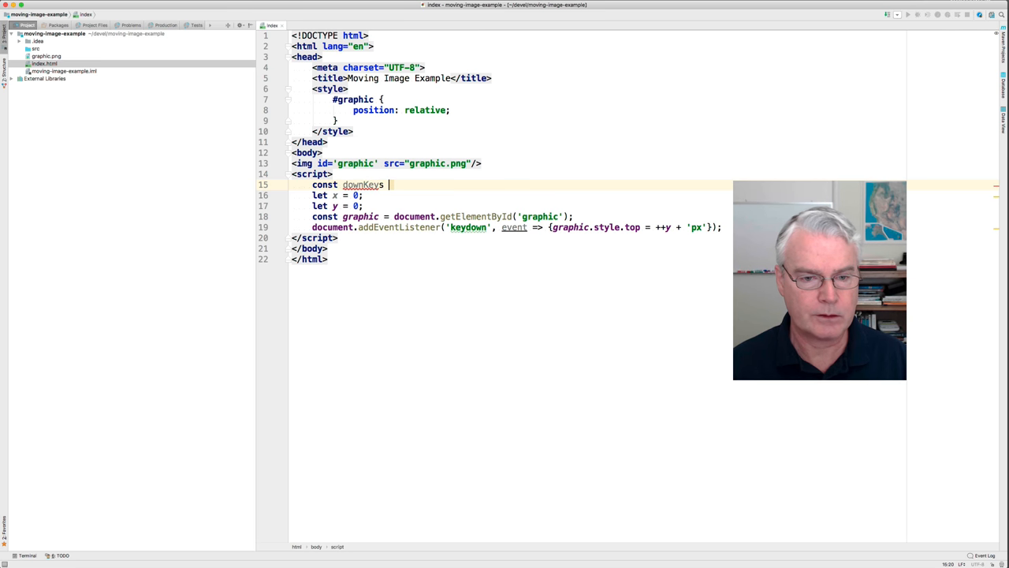
type("= new Set();")
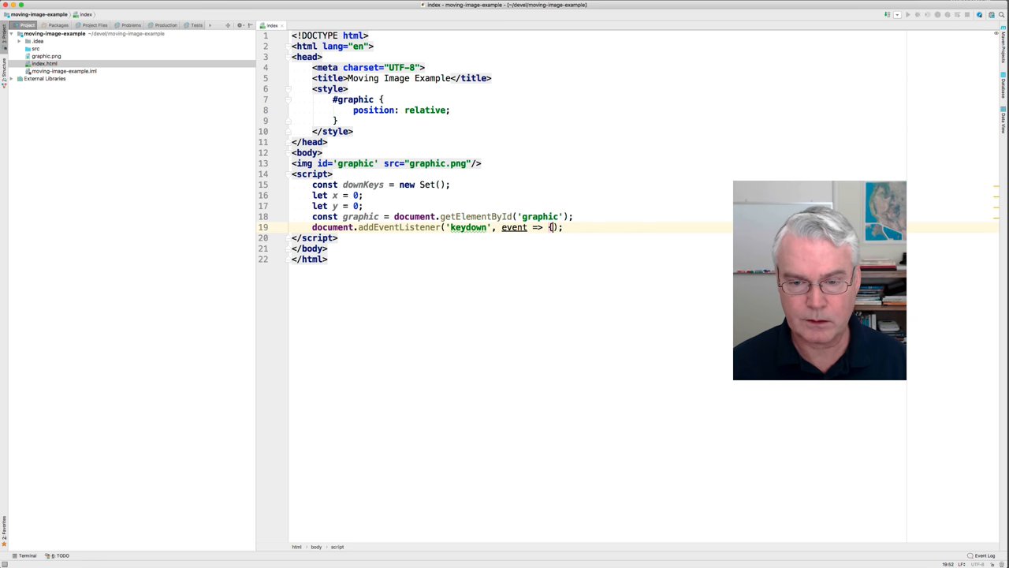
type("downKeys.add")
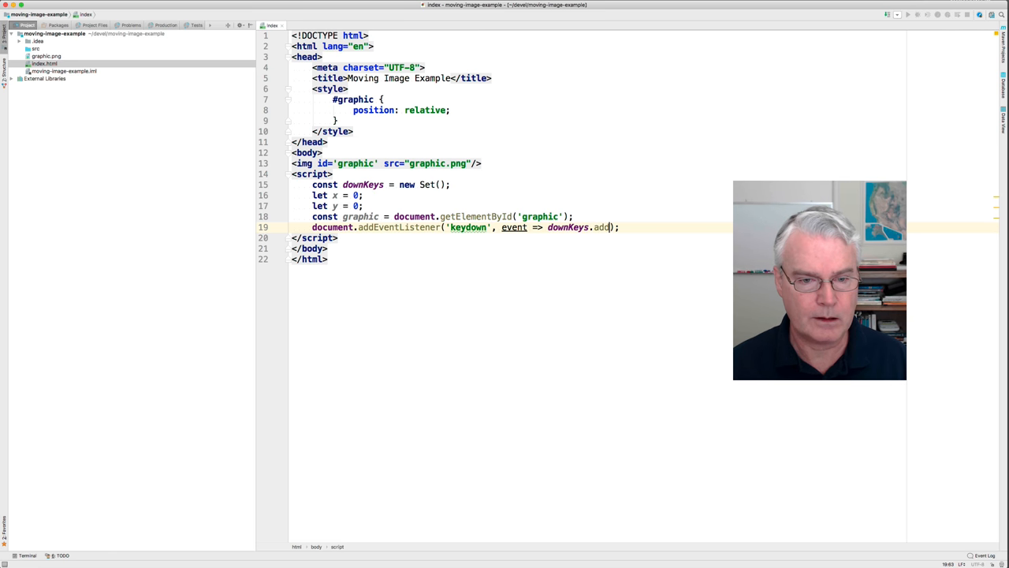
type("()")
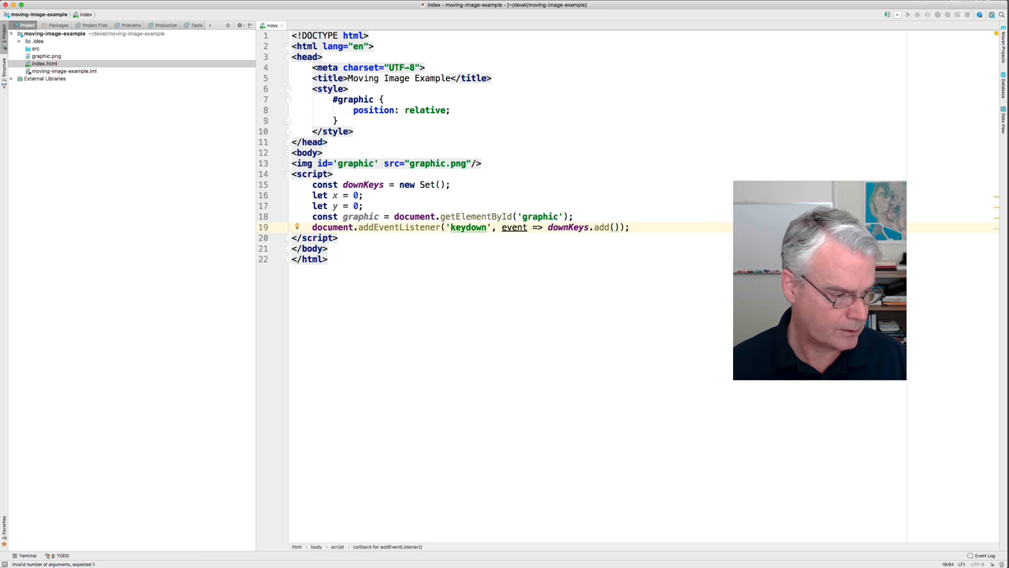
type(".key")
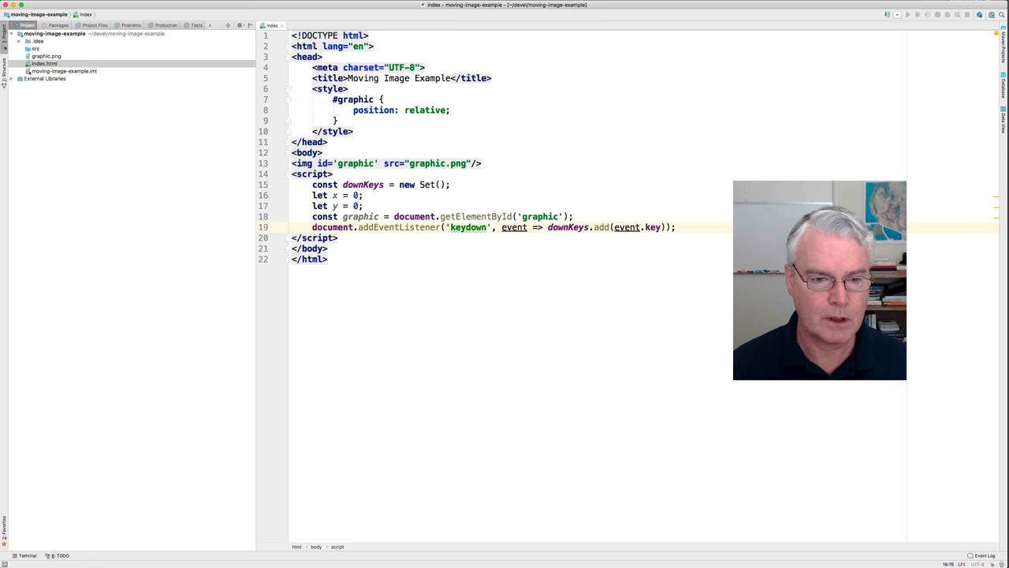
Write function update() that reschedules itself with window.requestAnimationFrame(update)
key("Enter")
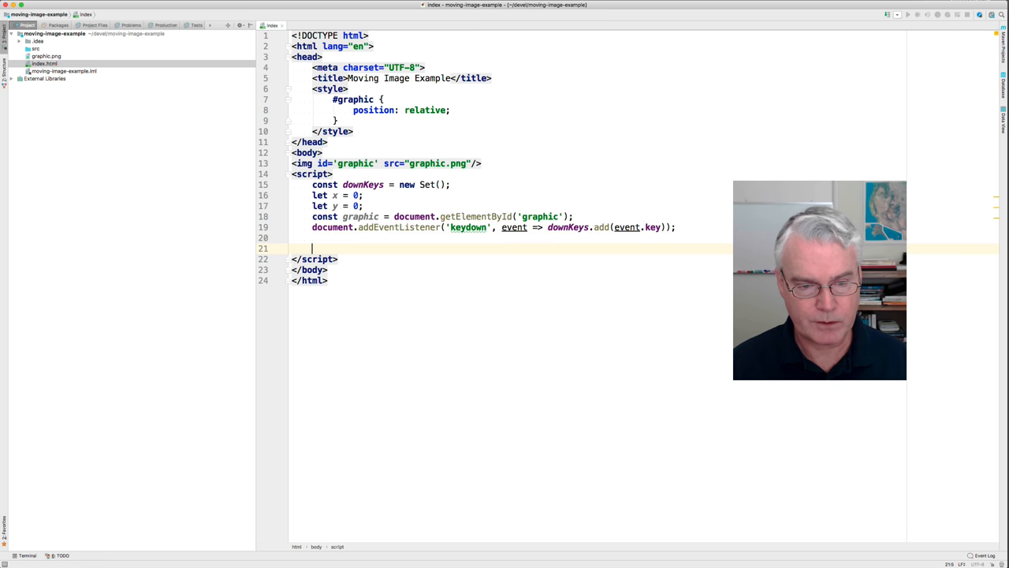
type("function u")
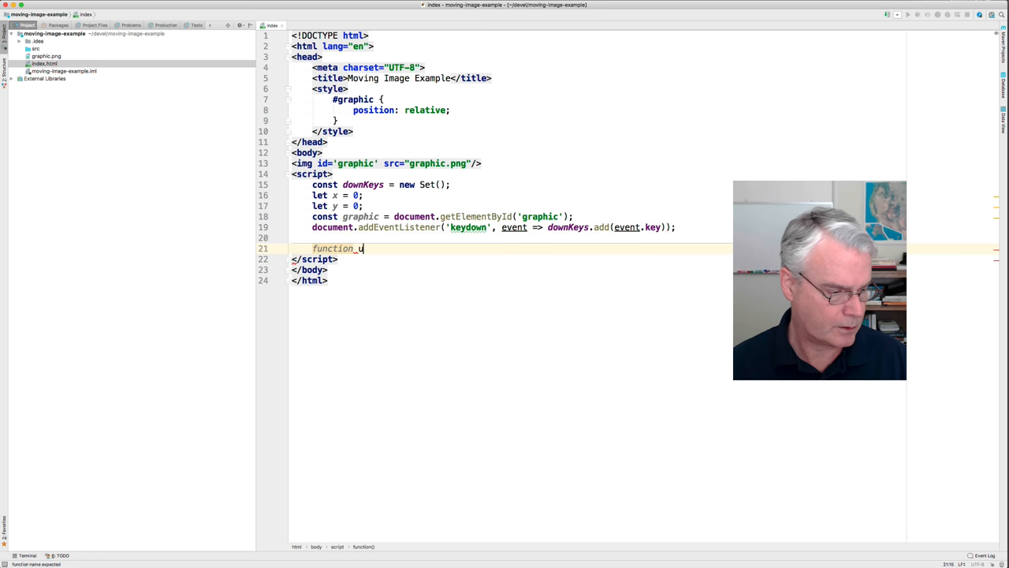
type("pdate() {")
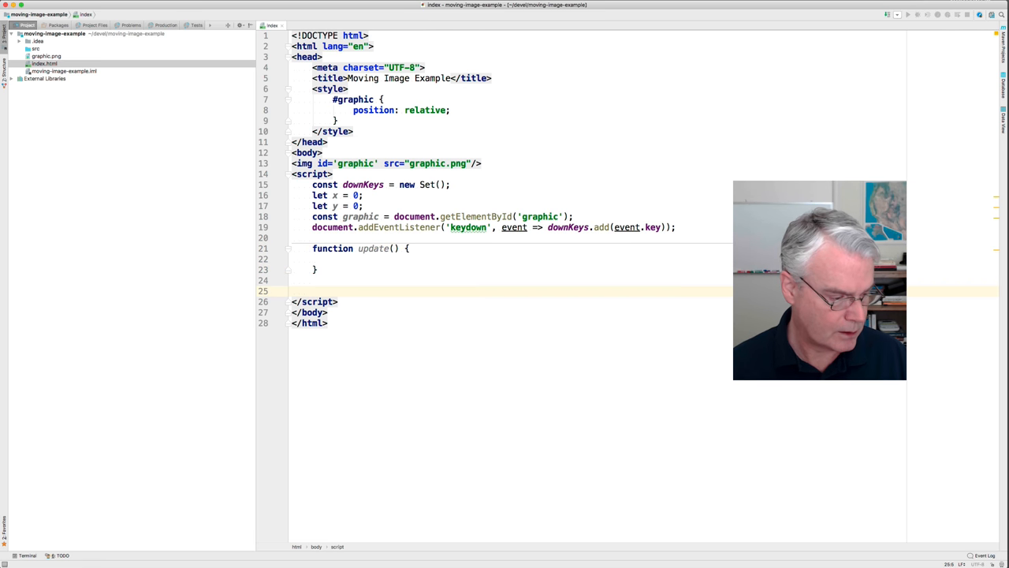
type("window.requestAnimationFrame(update);")
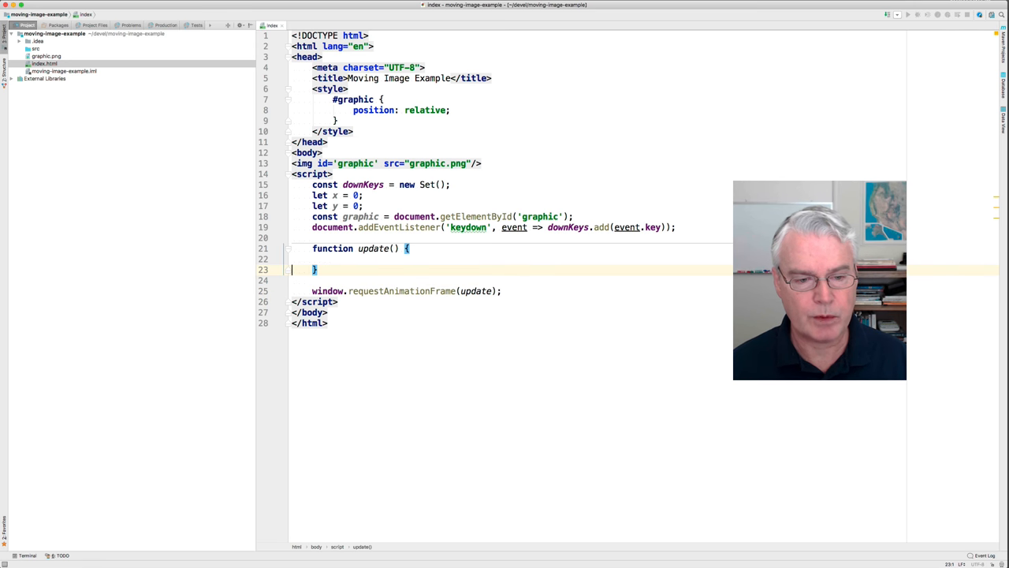
Start update once via requestAnimationFrame and begin an if check on downKeys inside it
type("window.requestAnimationFrame(update);")
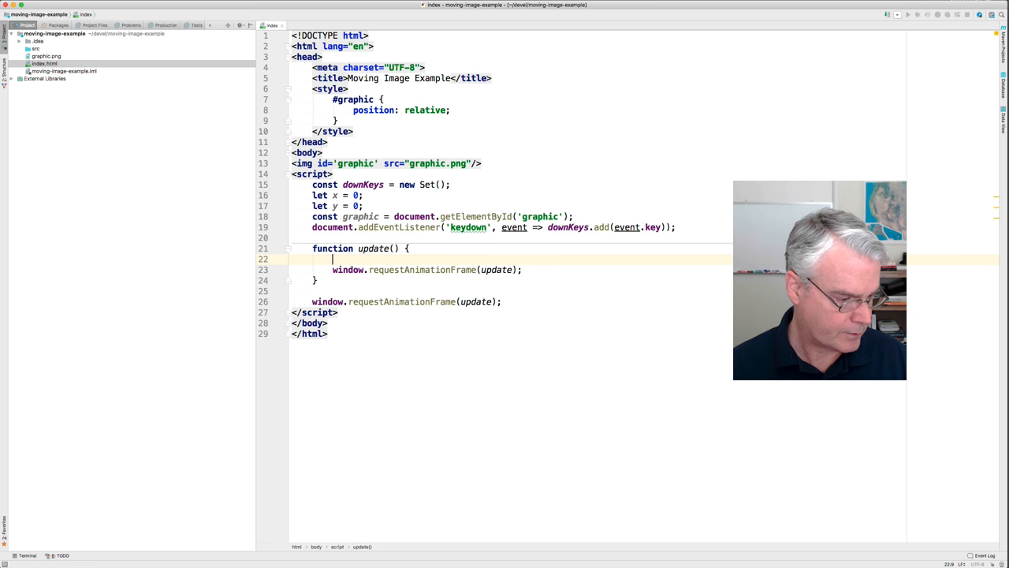
type("if")
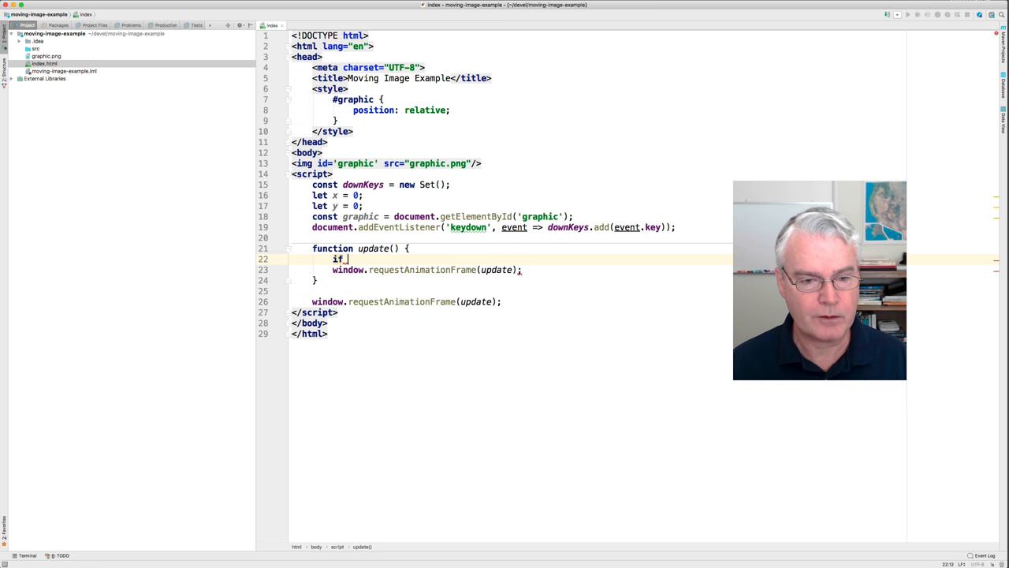
type("(downK)")
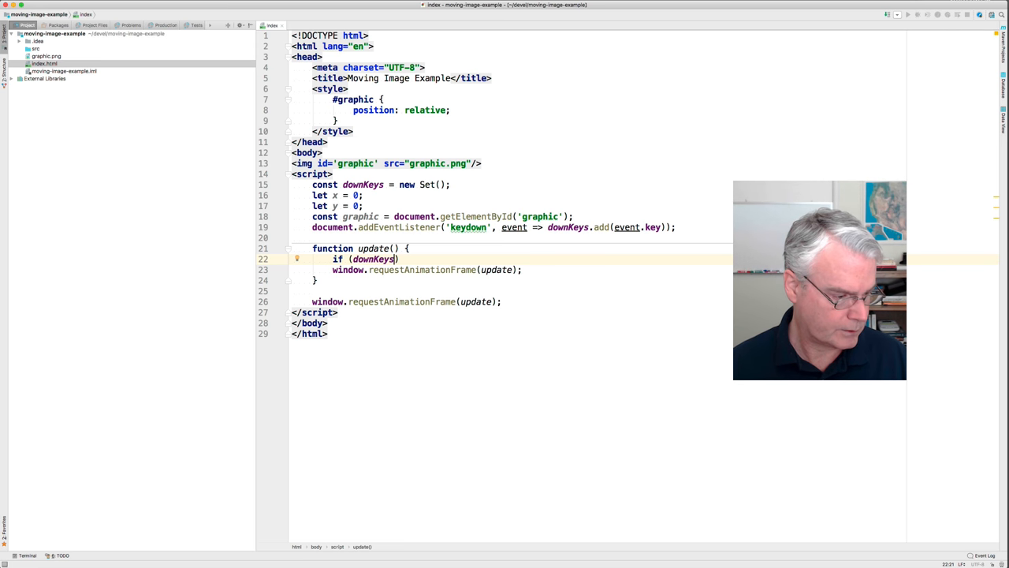
Complete if (downKeys.has('ArrowDown')) to run ++y and set graphic.style.top = y + 'px'
type(".has")
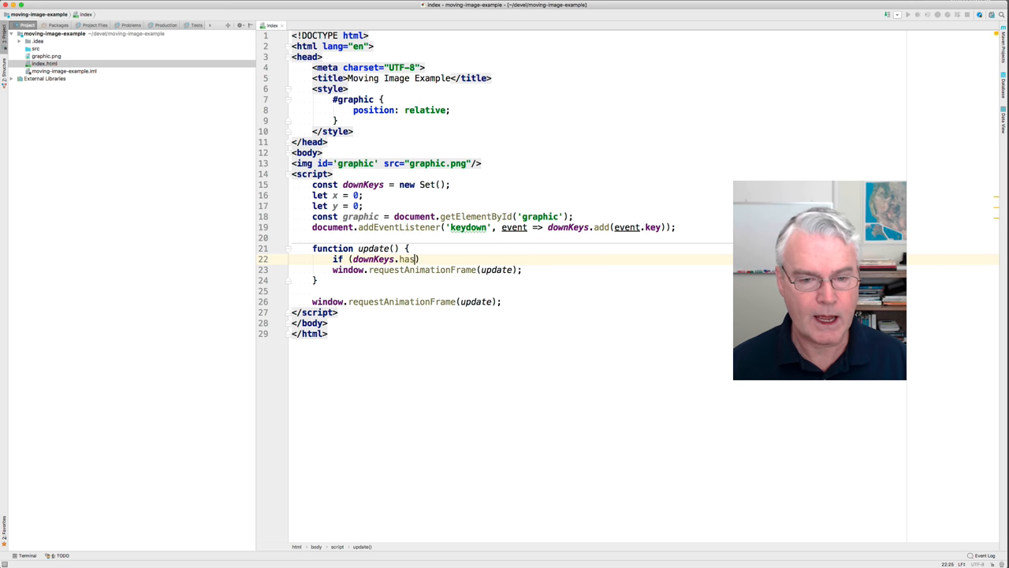
type("()")
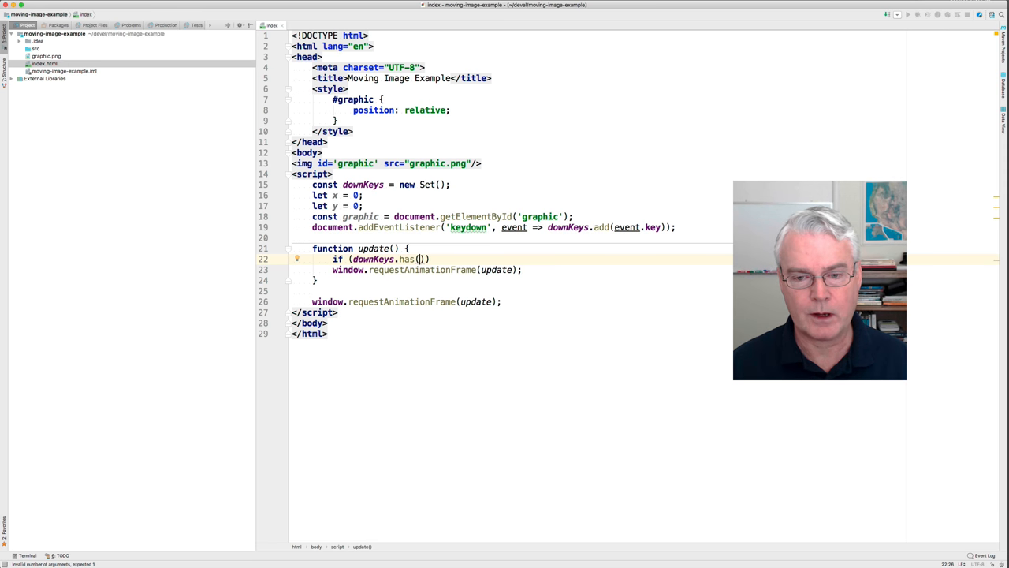
type("'A'")
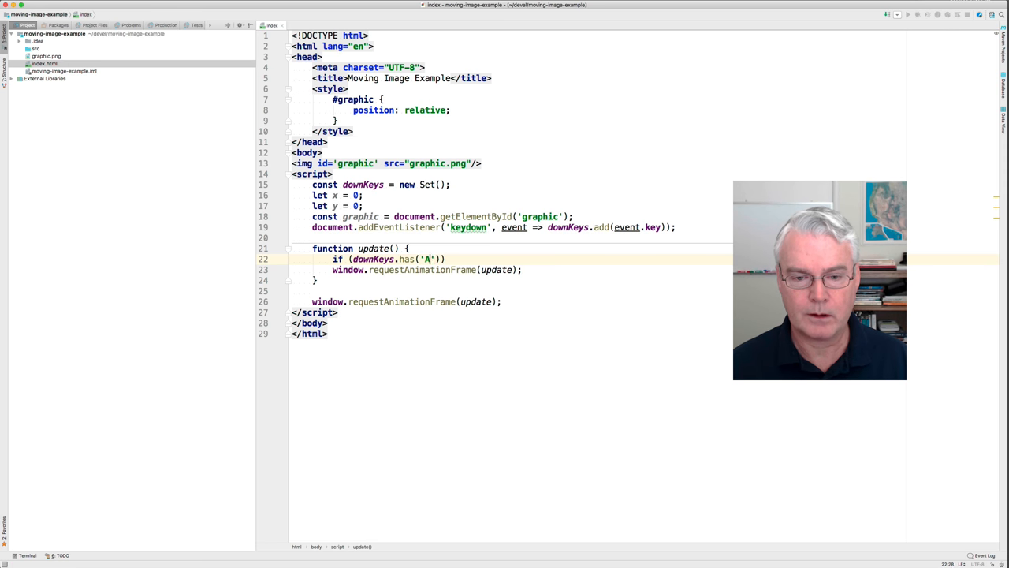
type("rrowDown")
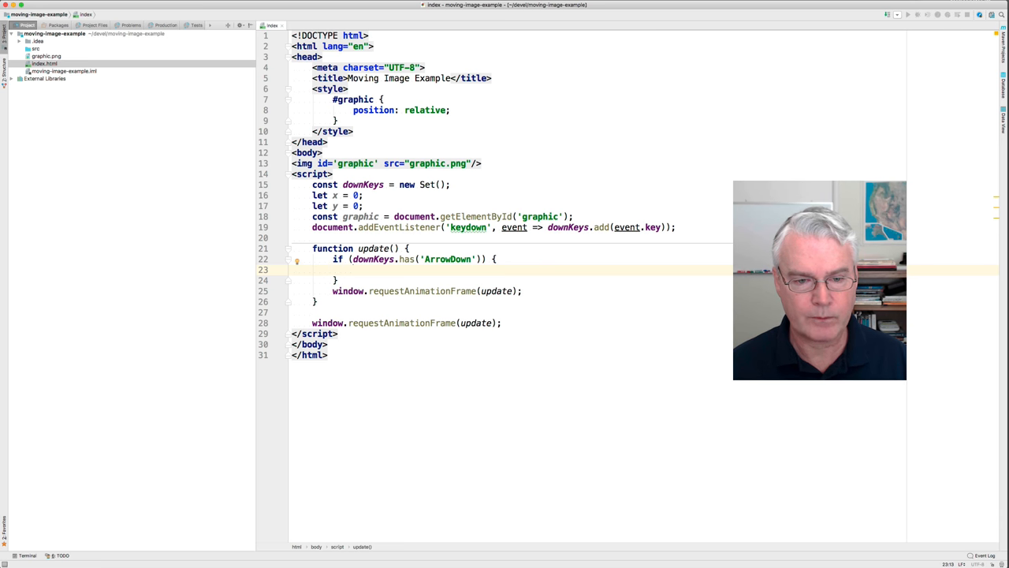
type("y")
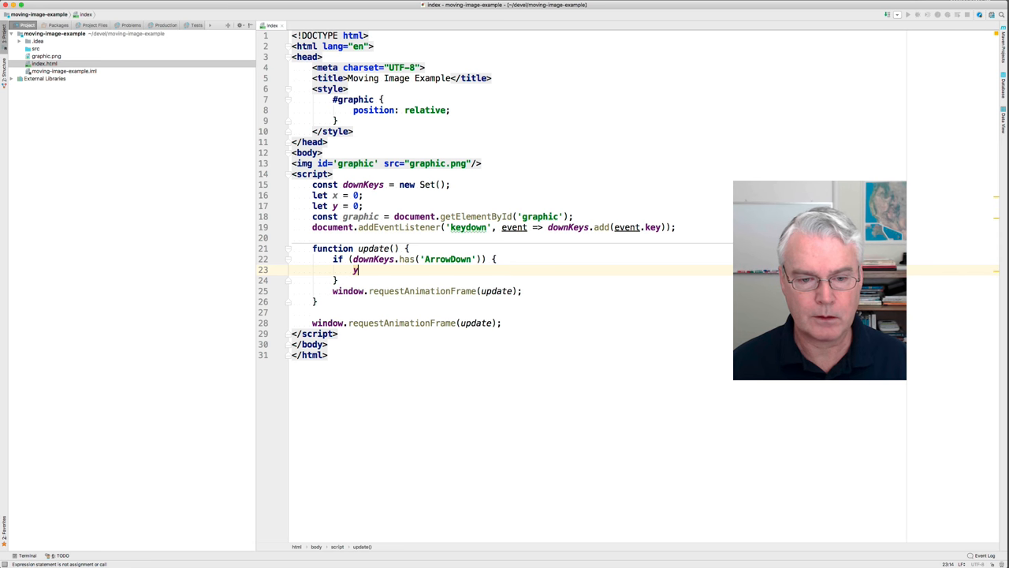
type("++")
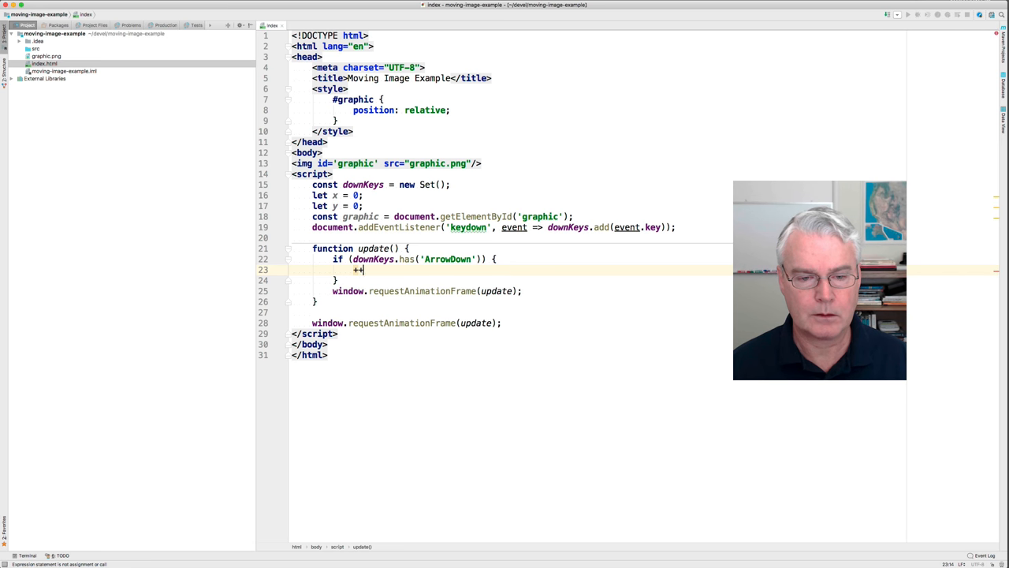
type("y;")
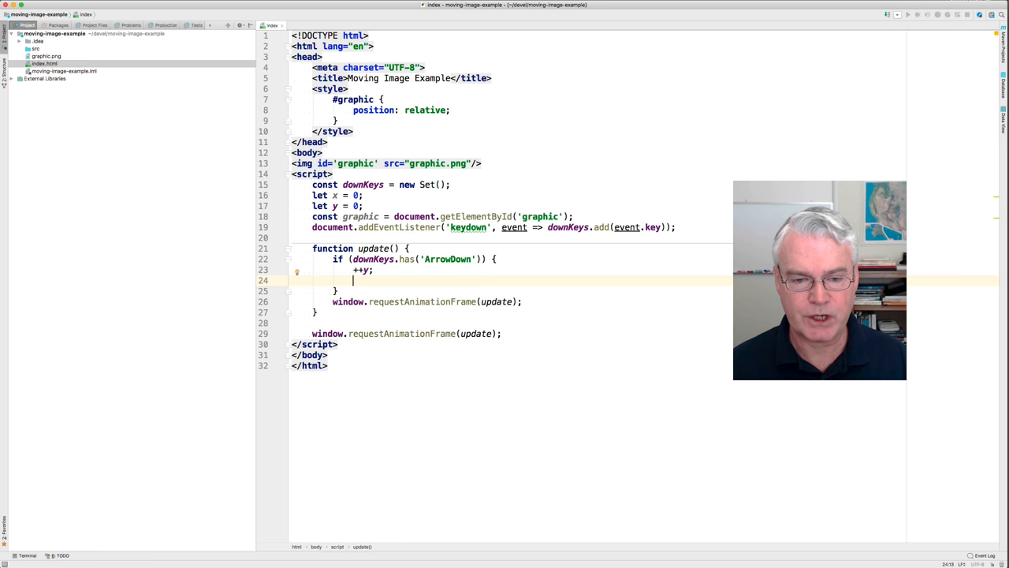
type("graphic.style.top = y + 'px';")
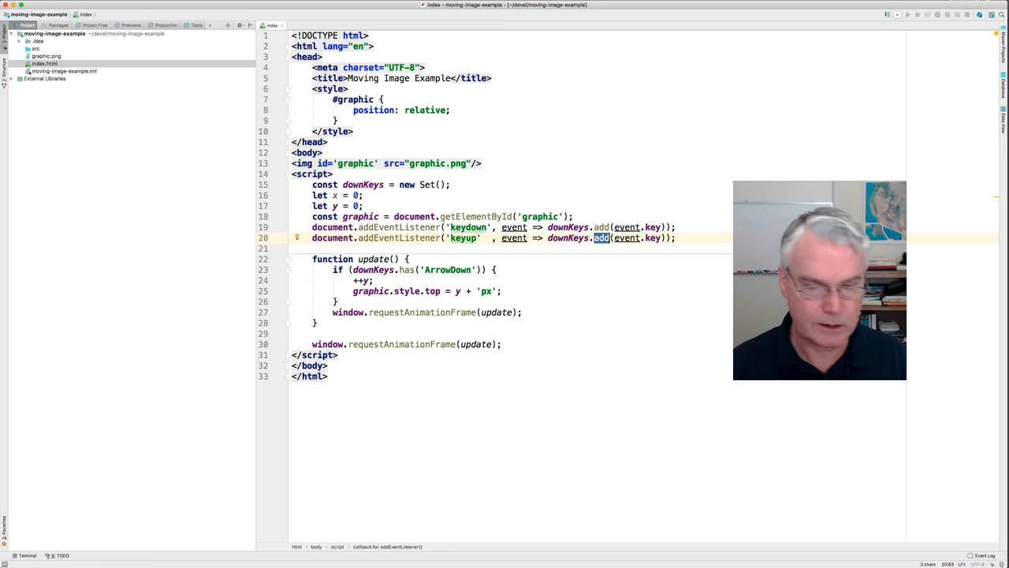
Add a keyup listener that calls downKeys.delete(event.key) for released keys
type("delete")
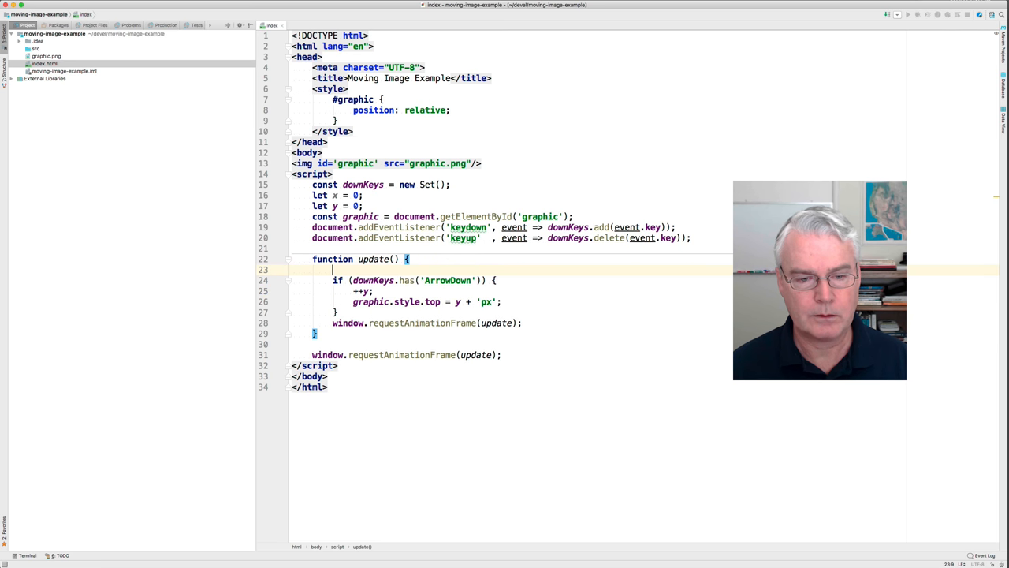
Add isDown(key) returning downKeys.has(key) and use isDown in the ArrowDown check
type("function isDown(key) {return")
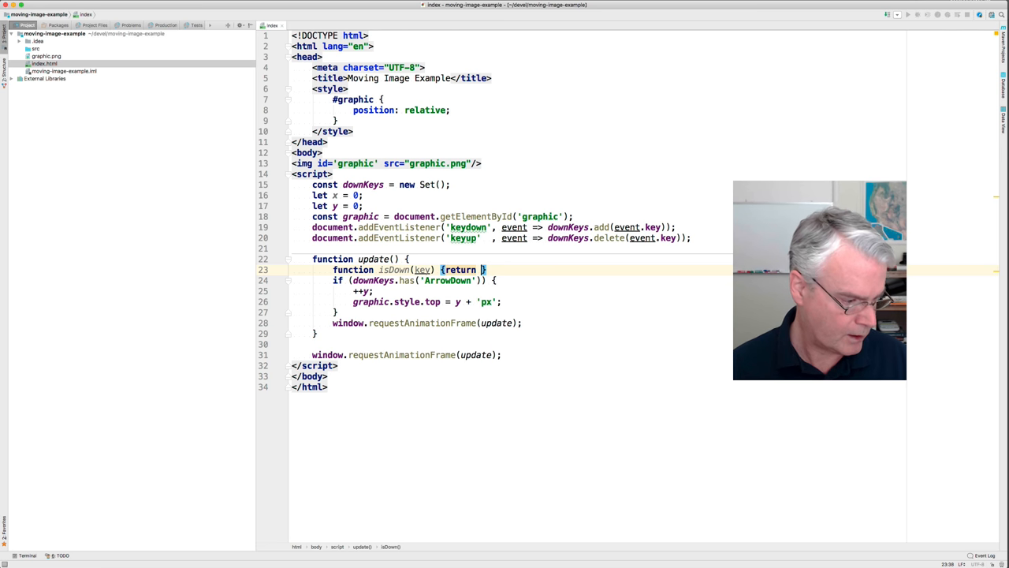
type("dd")
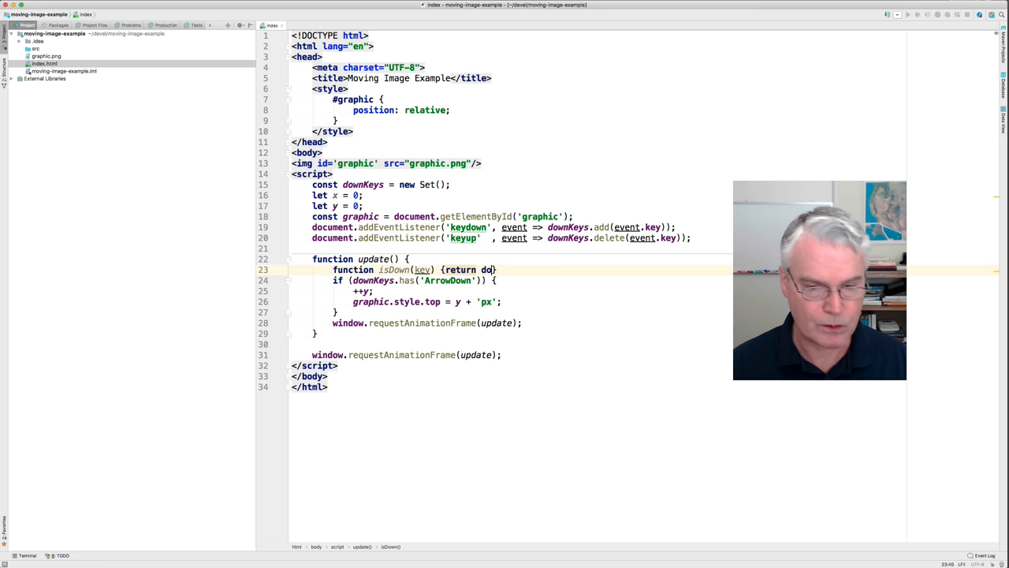
type("ownKeys.has(key")
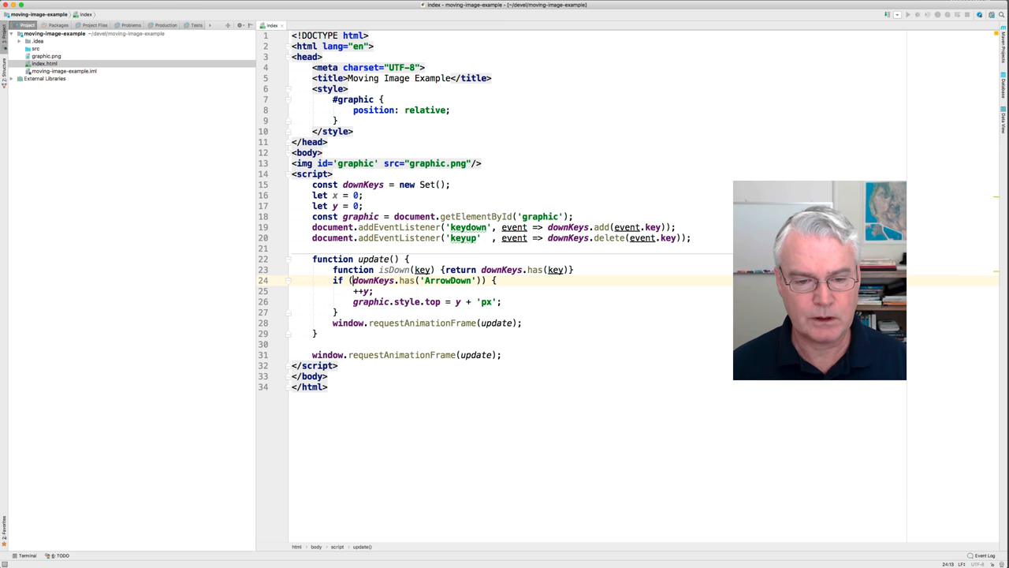
type("is")
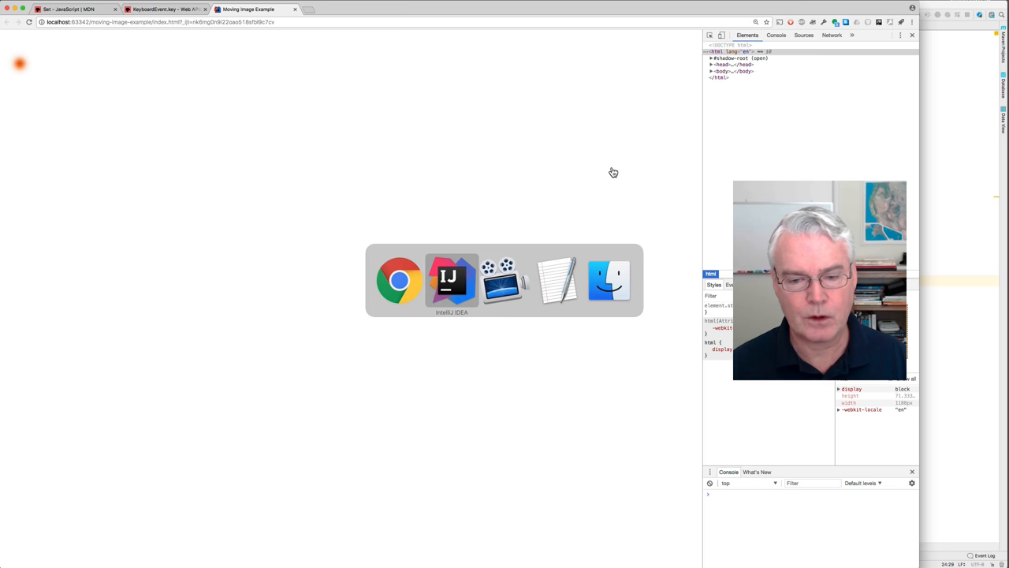
Focus the Moving Image Example page in Chrome and test moving the graphic with arrow keys
left_click(452, 280)
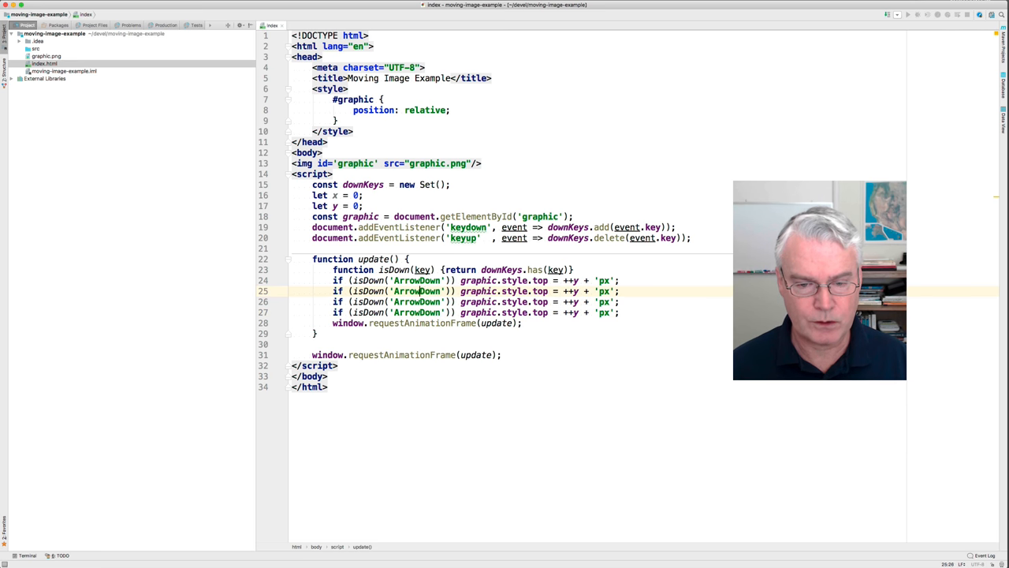
Add ArrowUp, ArrowRight and ArrowLeft checks, caching graphic.style as const s
type("ArrowUp")
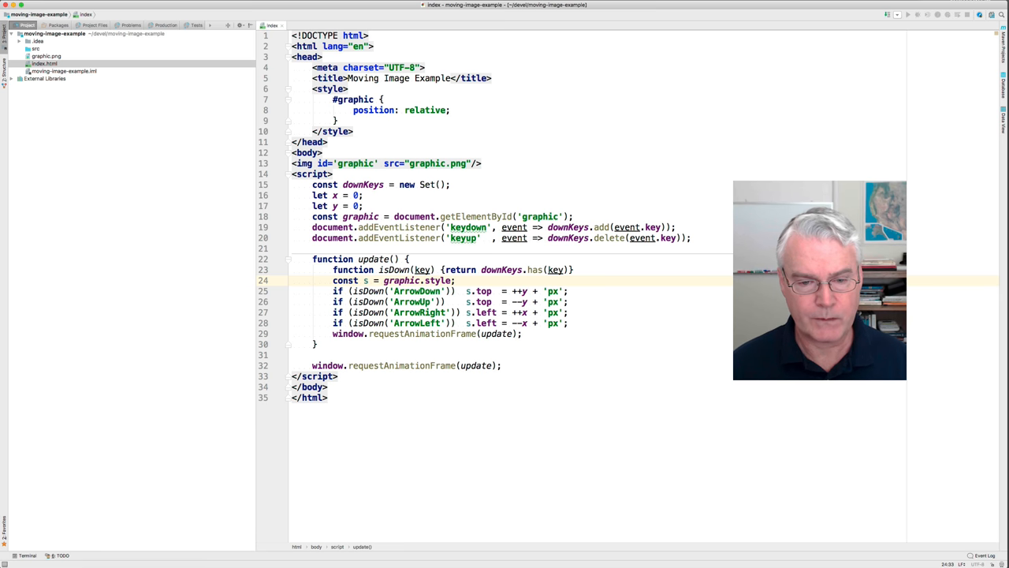
Define a step constant d whose value depends on isDown('Shift')
type("const")
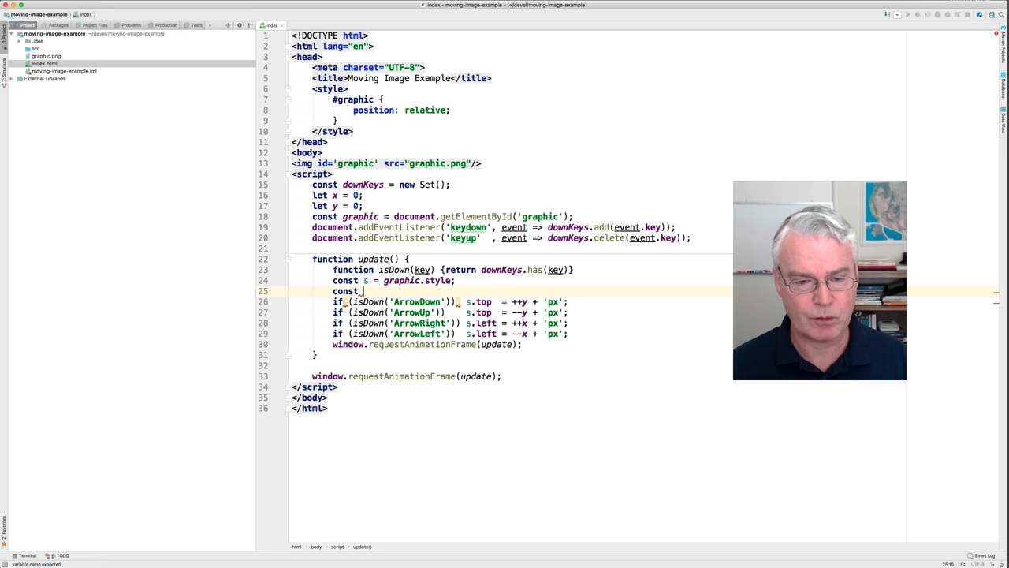
type("d")
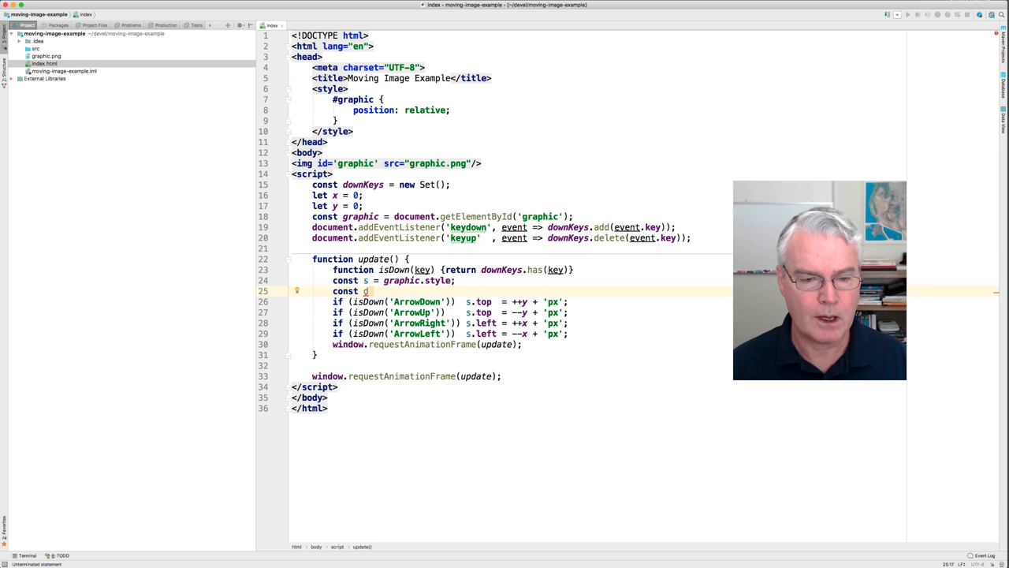
type("=")
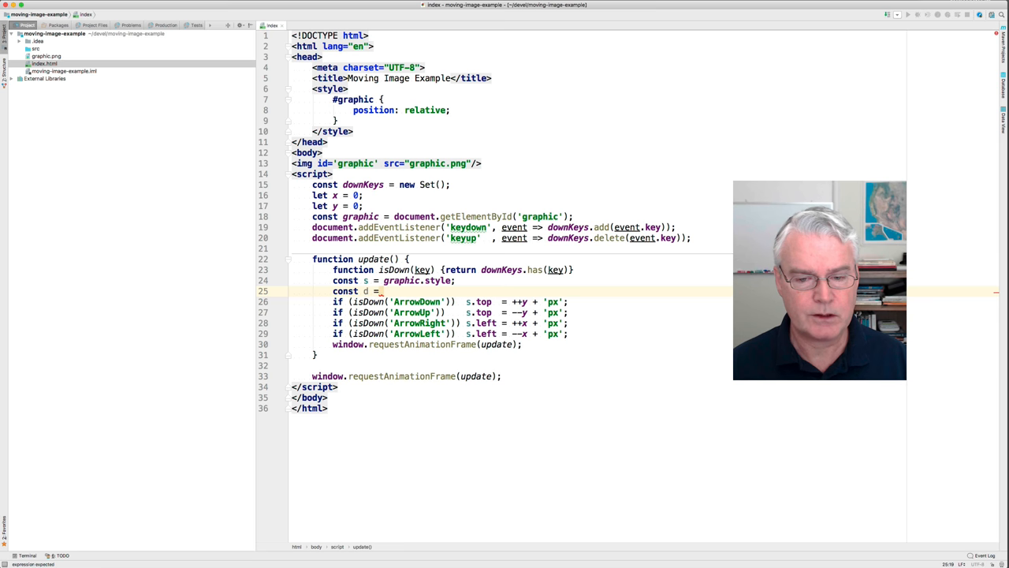
type("isDown('")
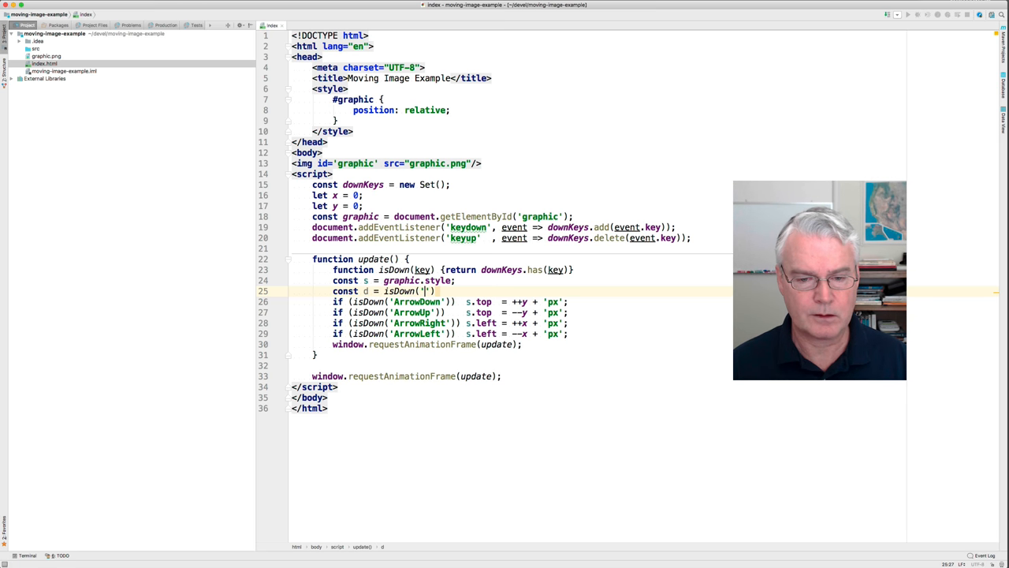
type("Shift")
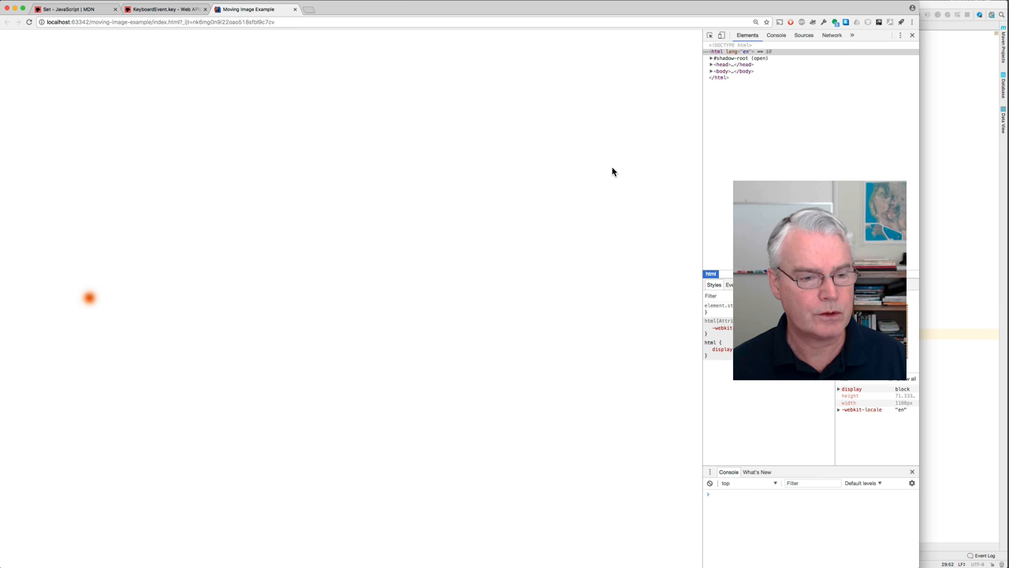
Test the page in Chrome, then bring up the MDN Set reference tab
key("cmd+tab")
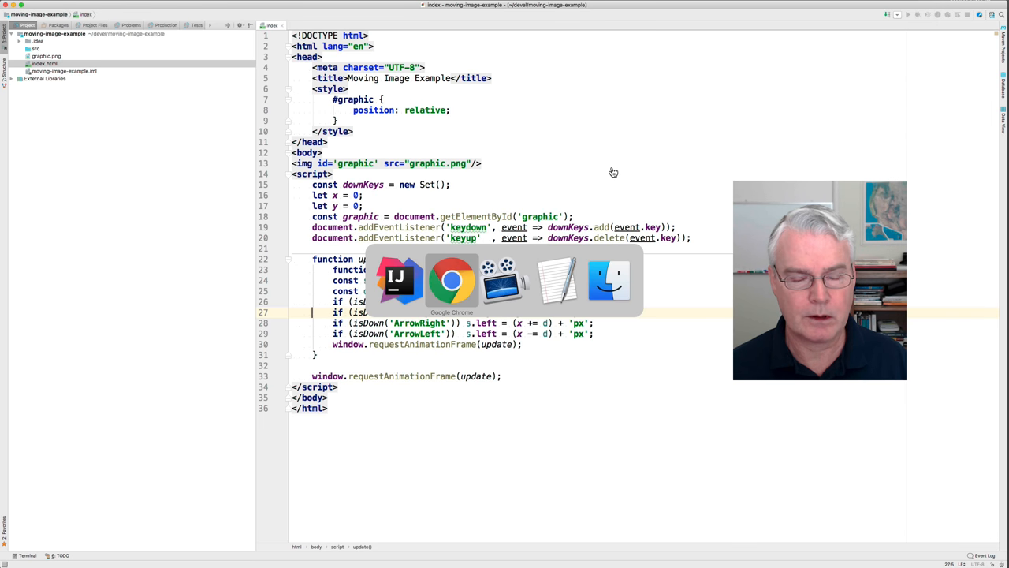
left_click(452, 280)
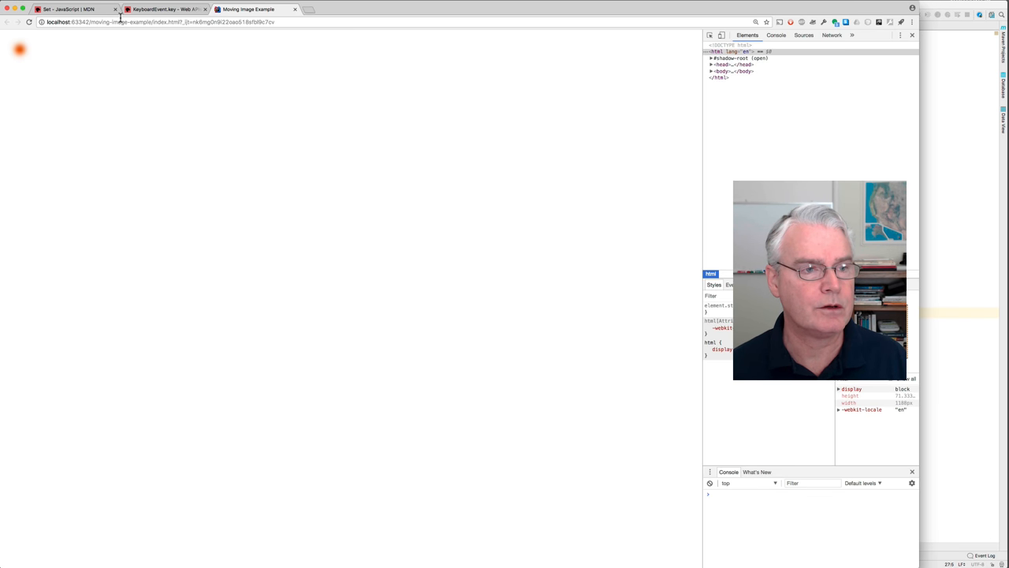
left_click(67, 9)
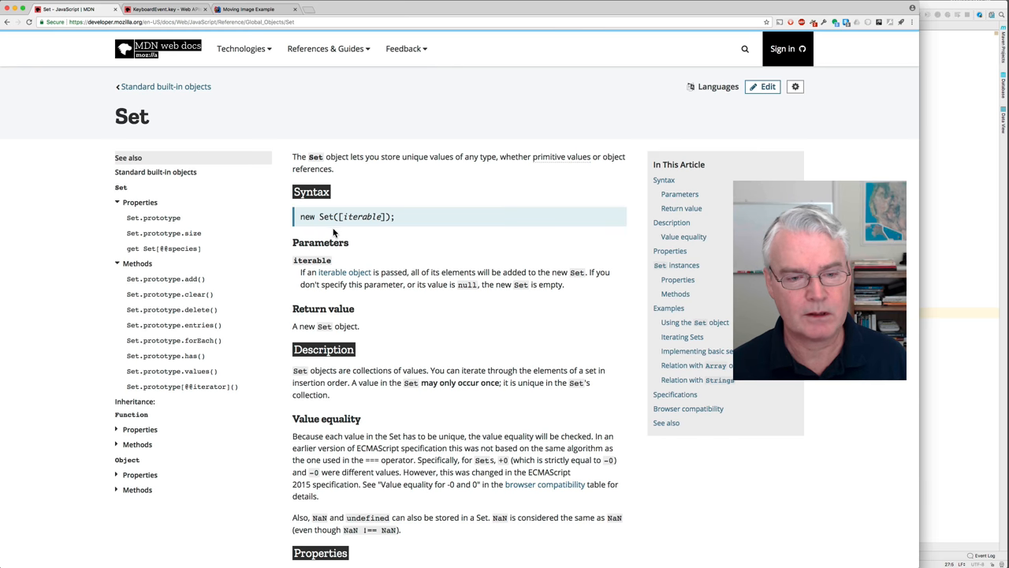
Scroll the Set docs, then switch to the KeyboardEvent.key reference and scroll through its key values
scroll("down", 3)
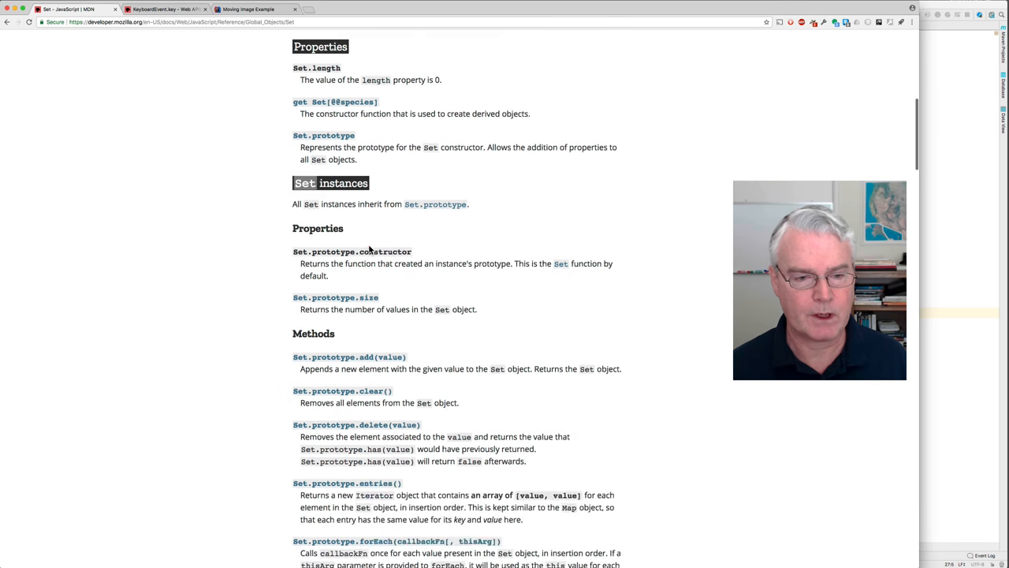
left_click(158, 8)
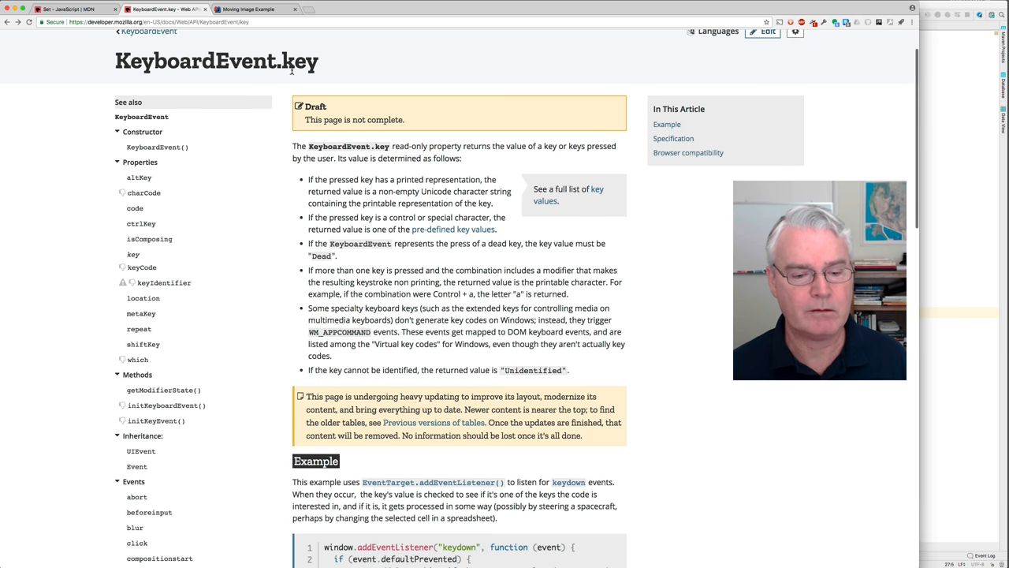
scroll("down", 3)
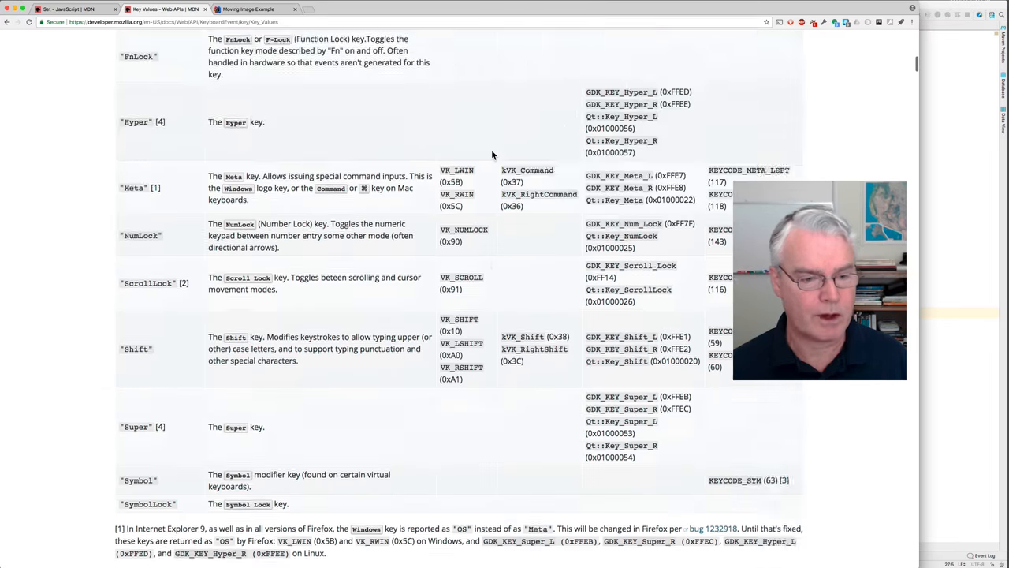
scroll("down", 3)
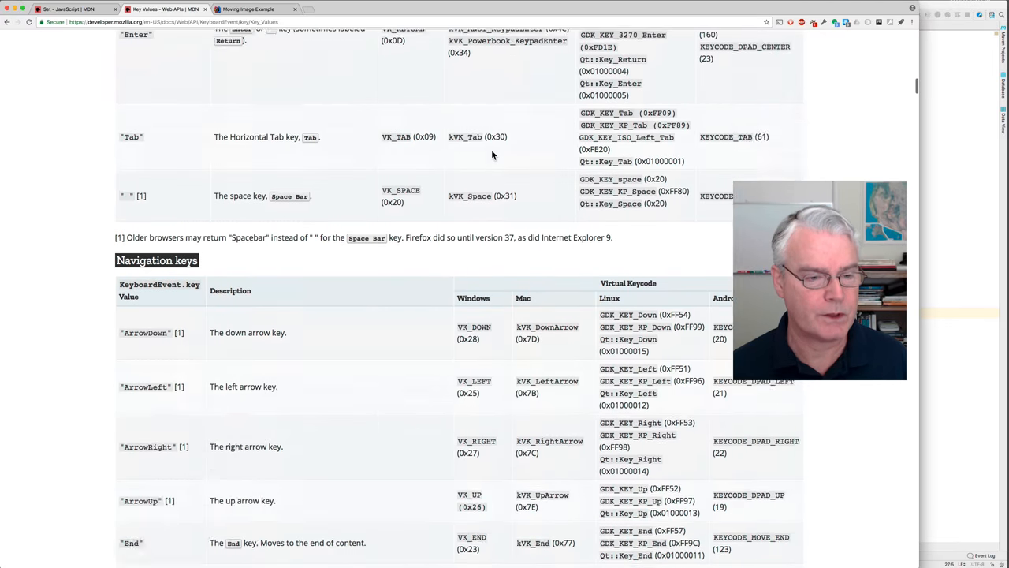
scroll("down", 3)
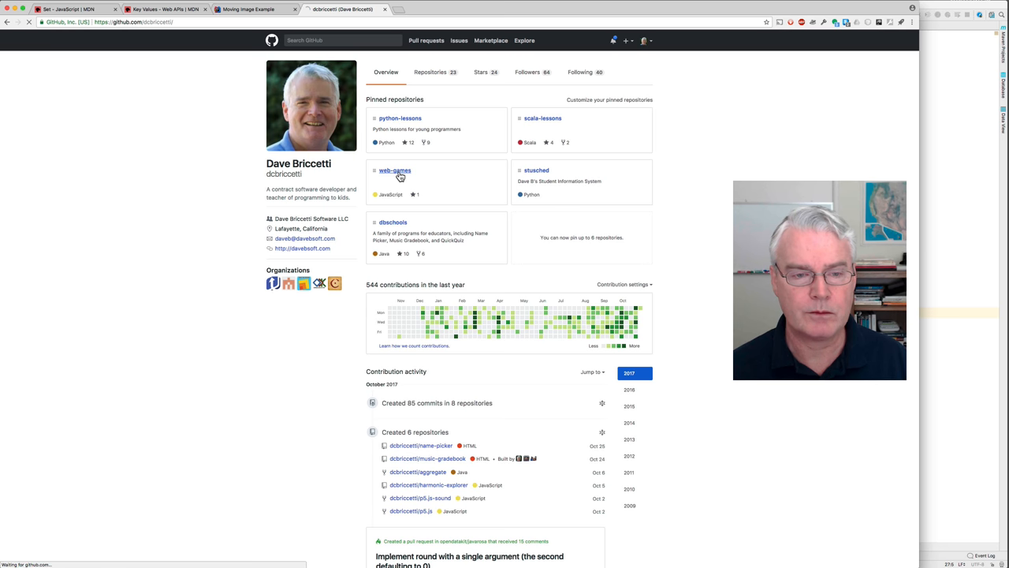
Open the pinned web-games repository and its moving-element folder on GitHub
left_click(394, 170)
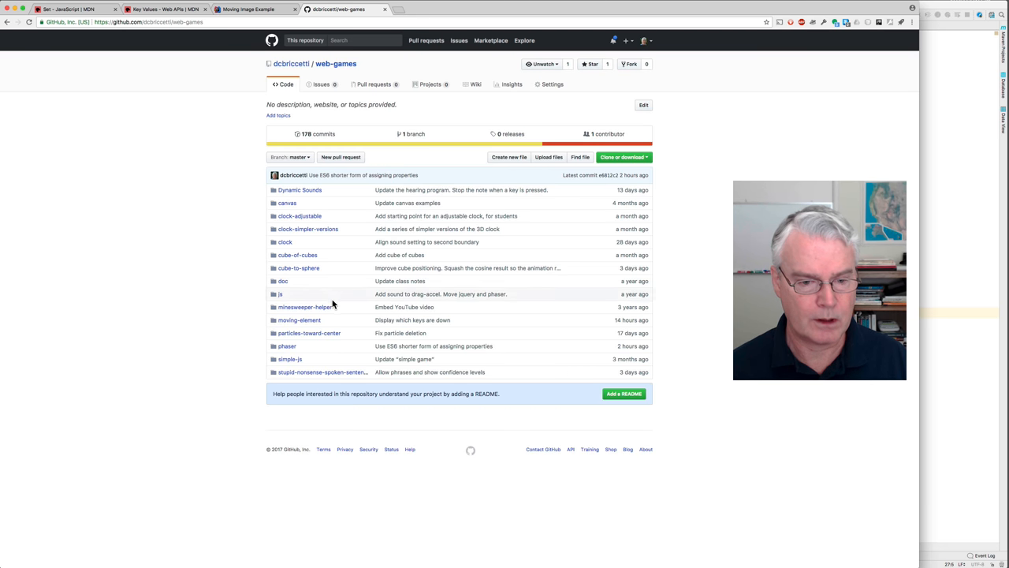
left_click(298, 319)
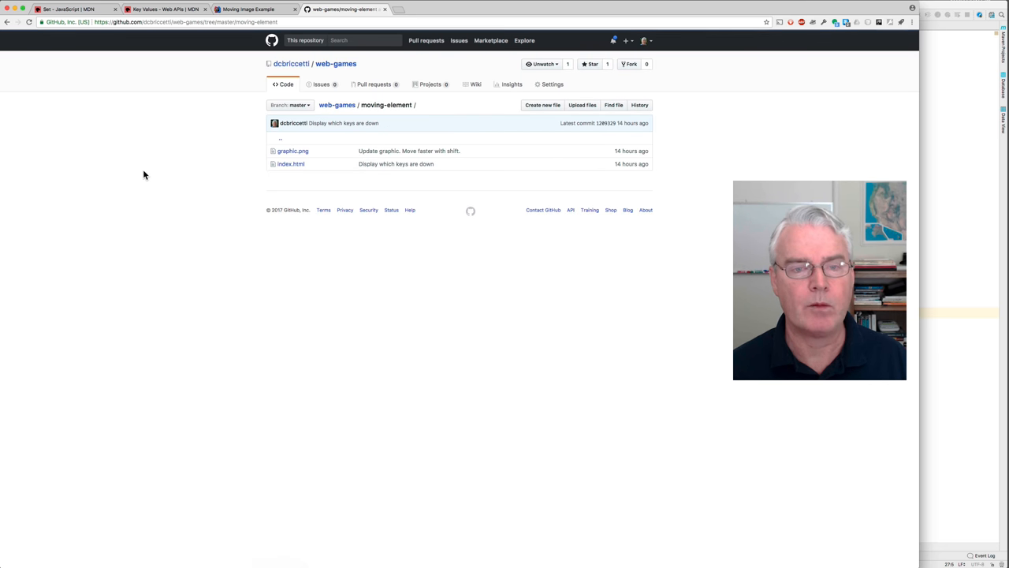